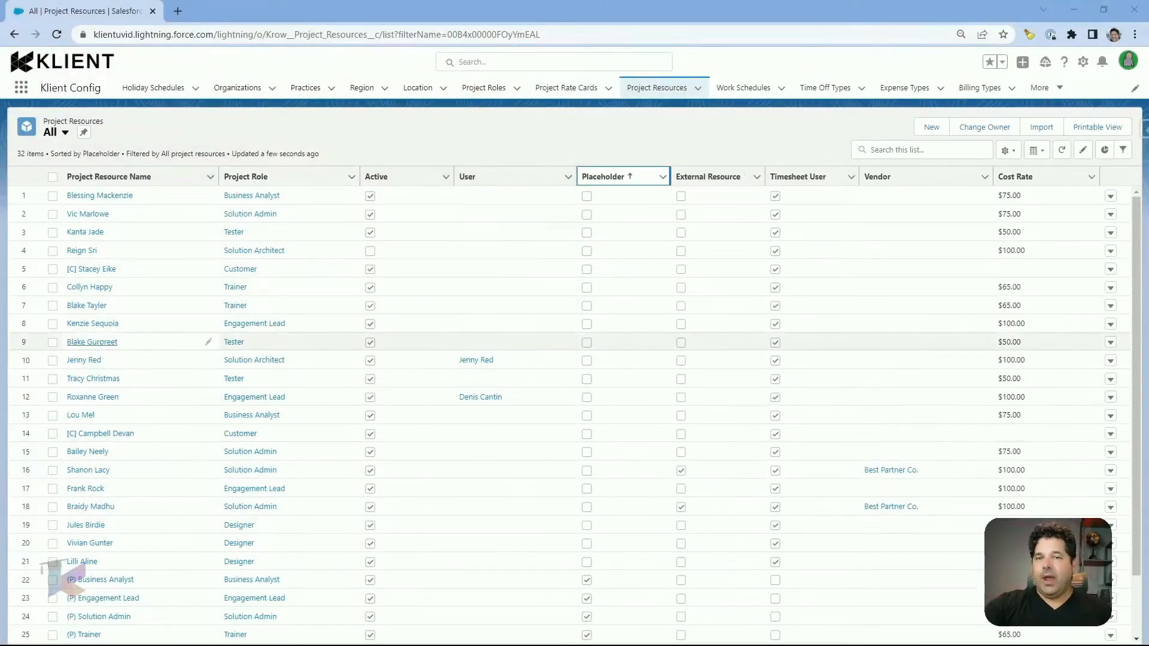
Step: Start a new project resource named Jimmy Bean with Brainstorm Box as organization
scroll("down", 3)
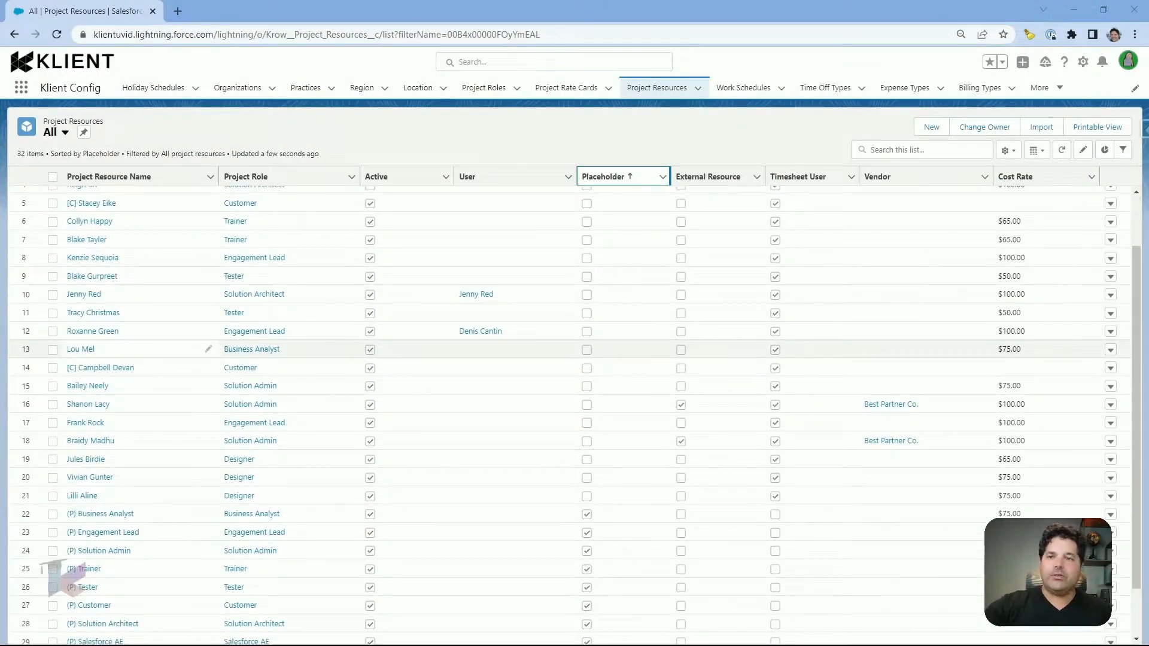
scroll("down", 3)
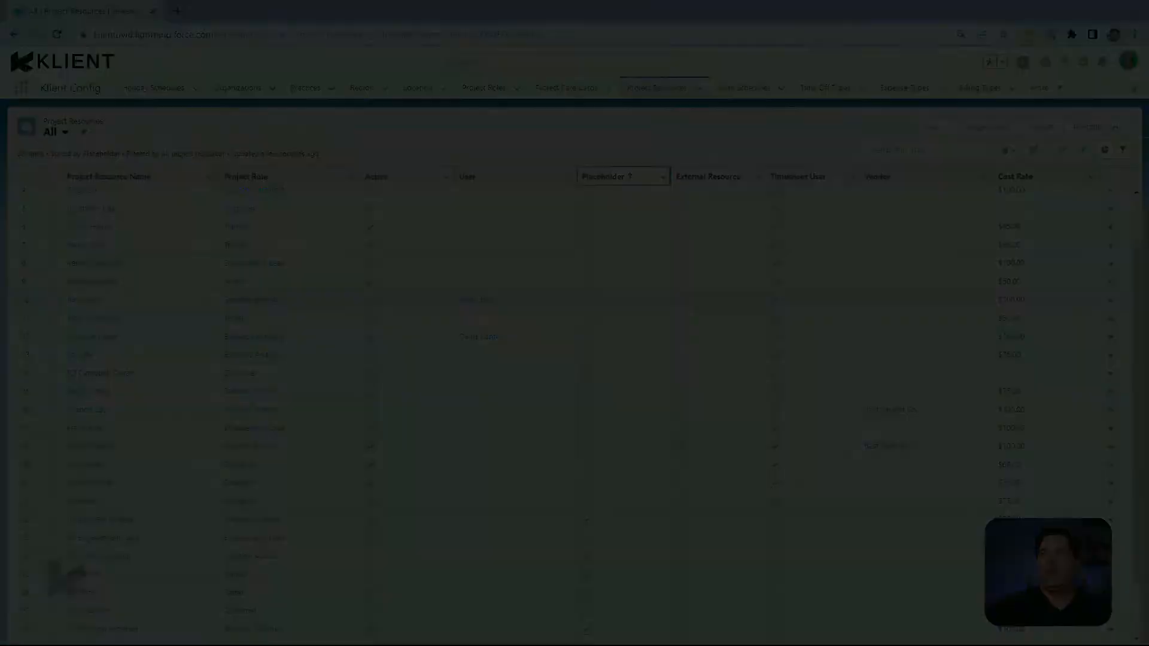
left_click(932, 126)
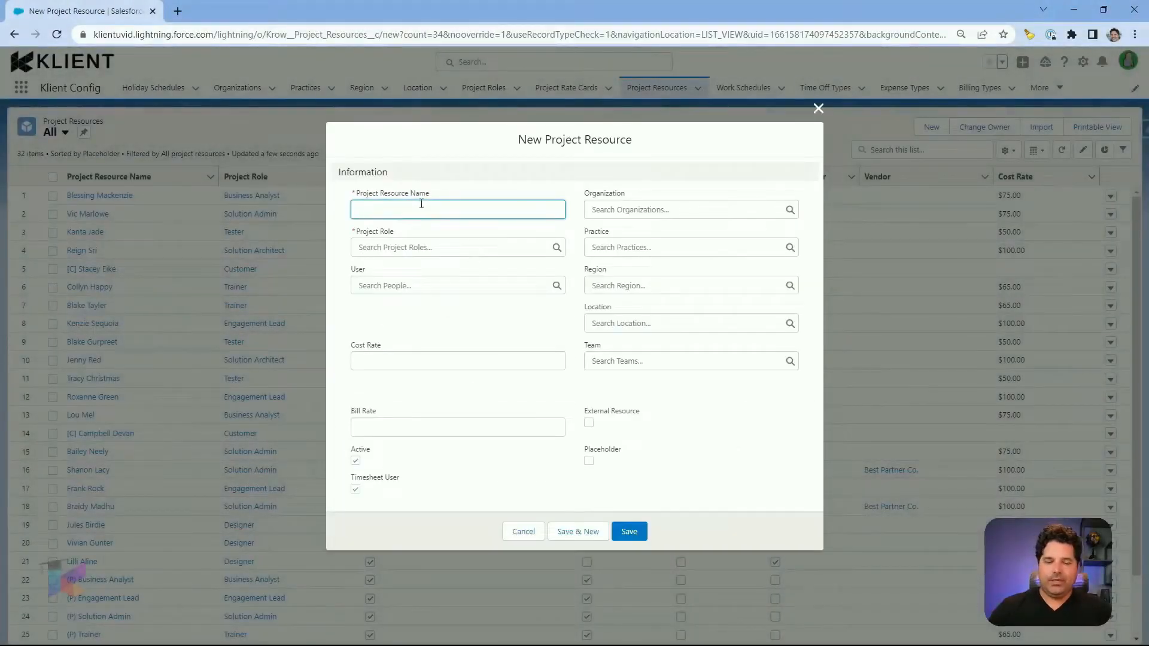
type("Jimmy Bean")
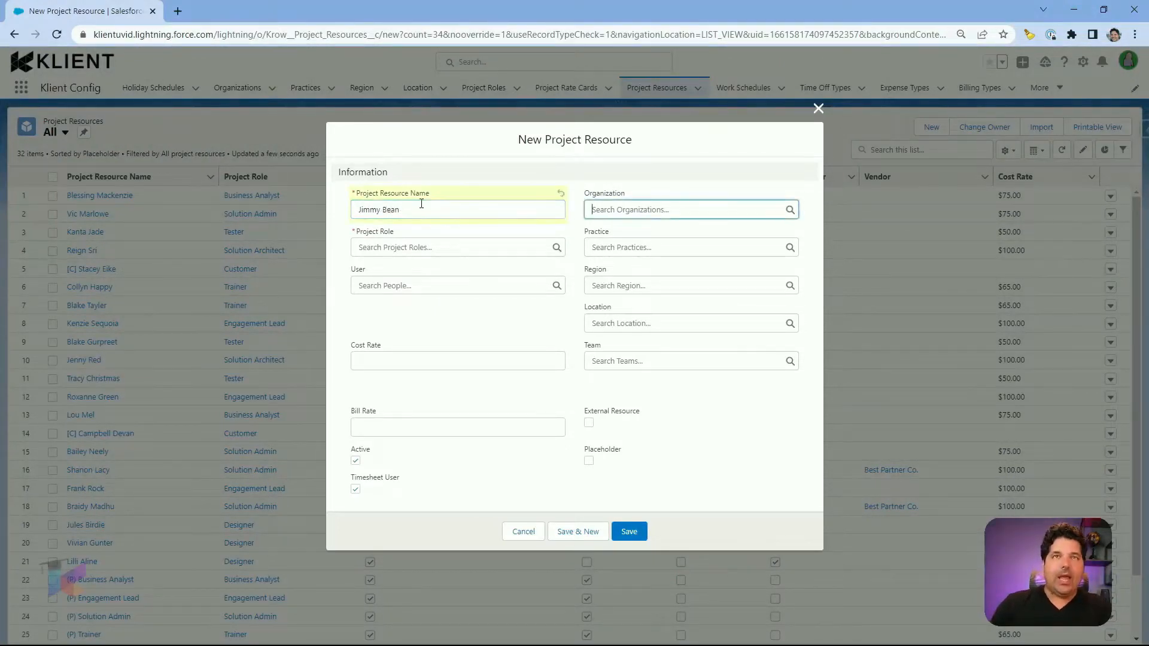
type("Brain")
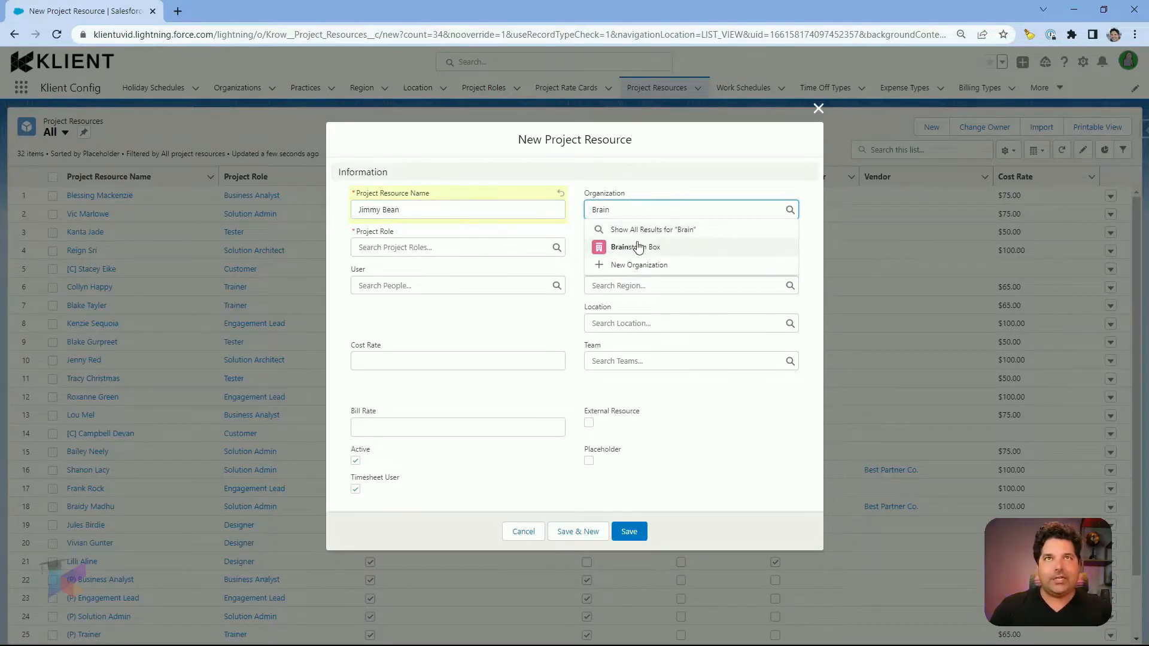
left_click(636, 246)
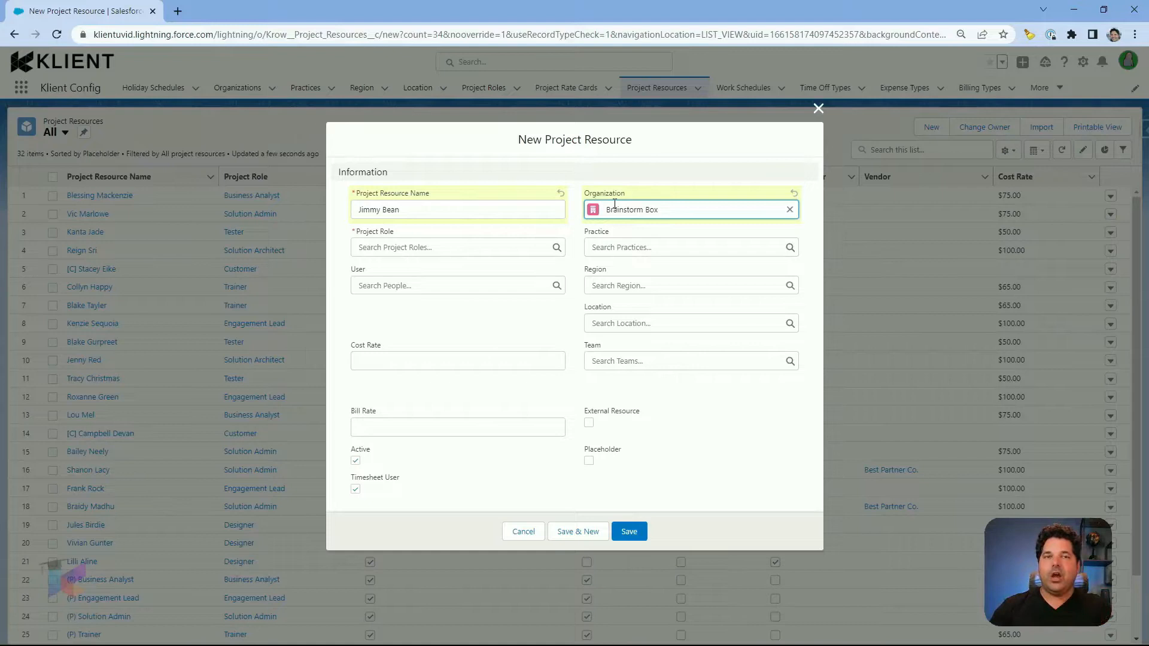
mouse_move(473, 230)
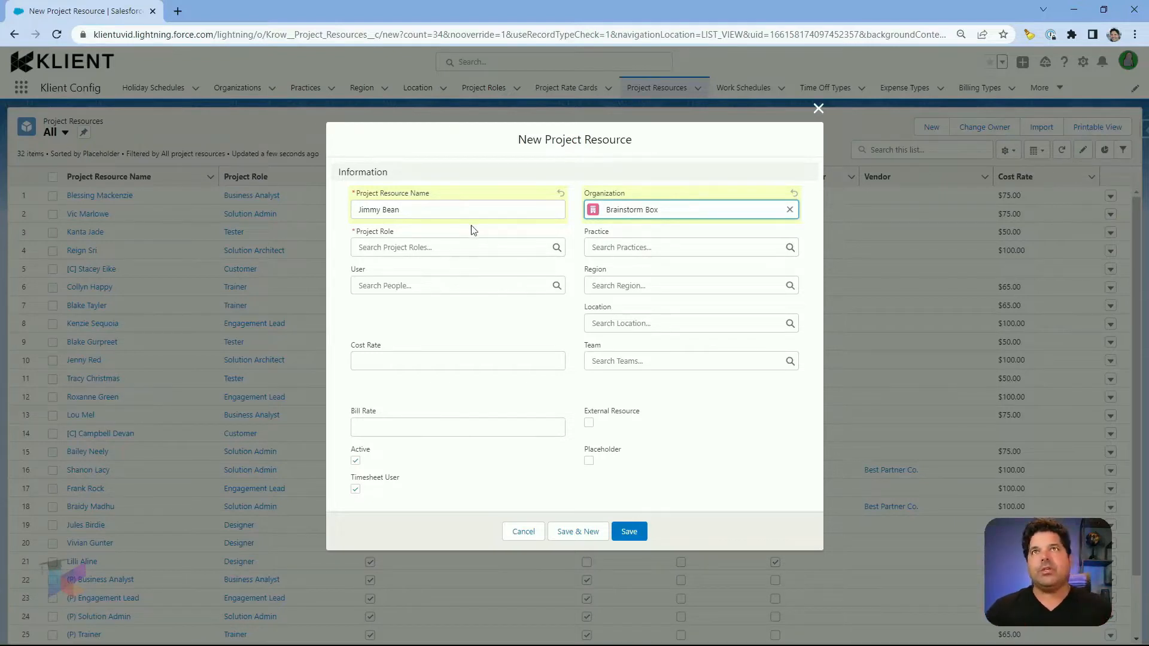
mouse_move(415, 263)
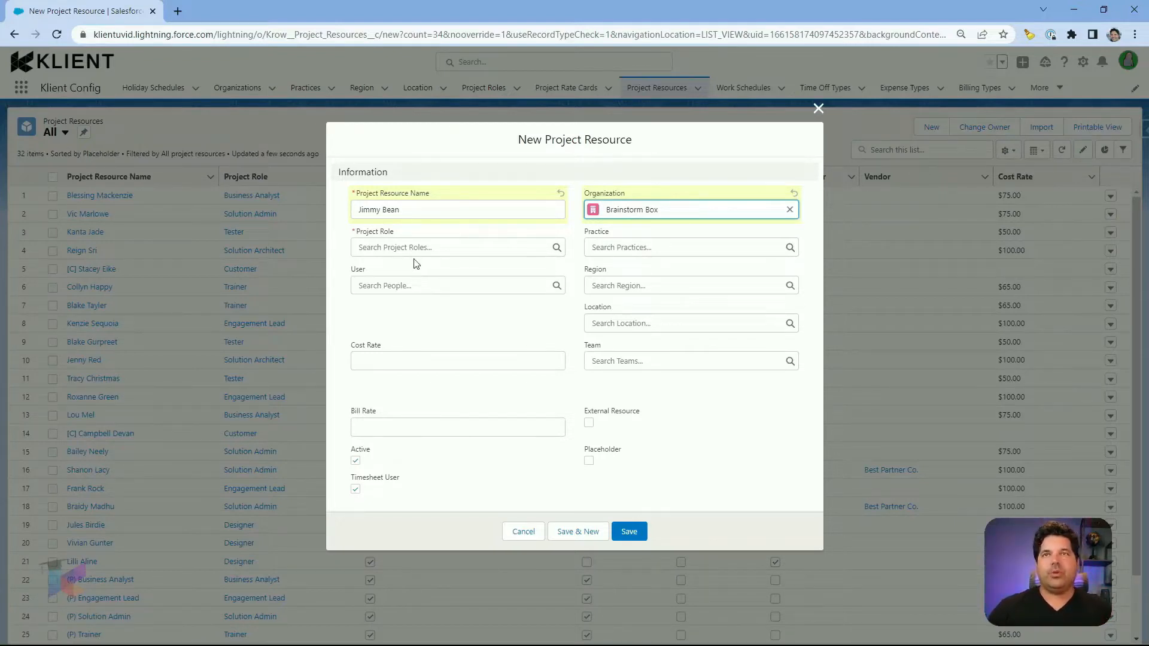
Step: Set the project role to Engagement Lead from Recent Project Roles
left_click(457, 246)
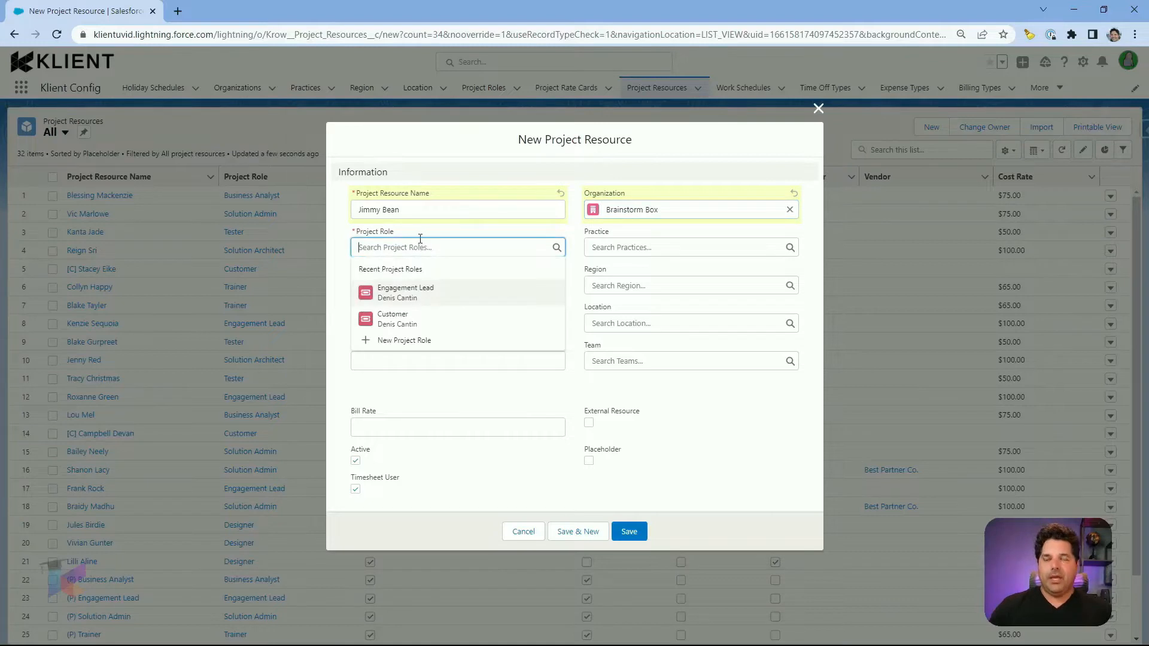
mouse_move(418, 288)
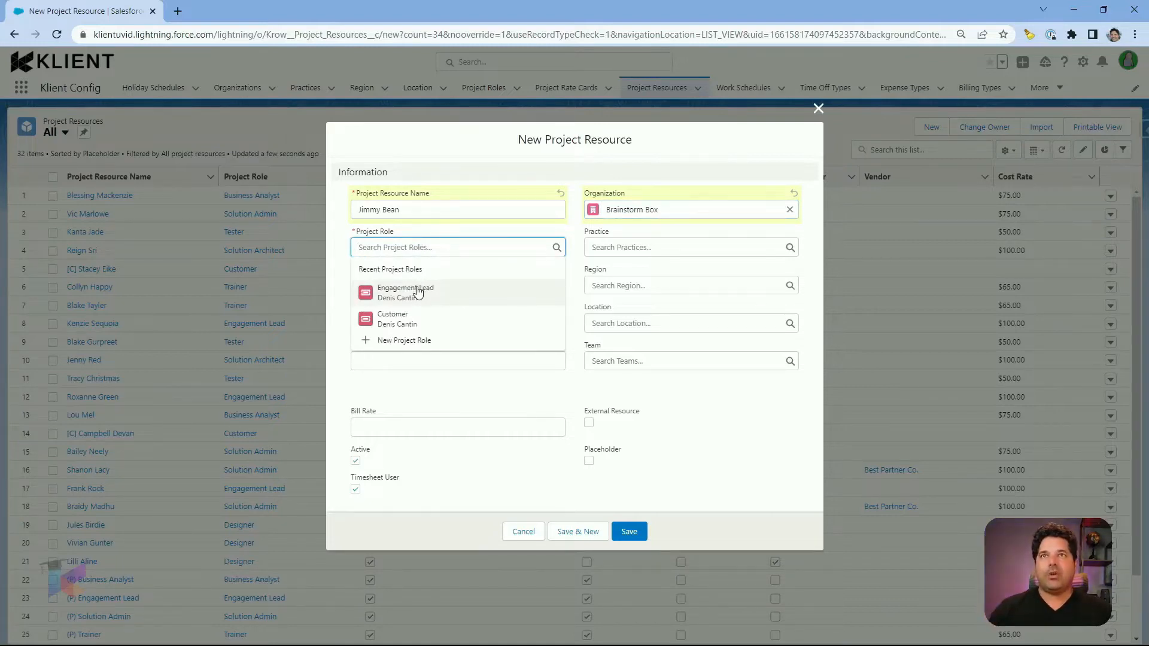
left_click(405, 293)
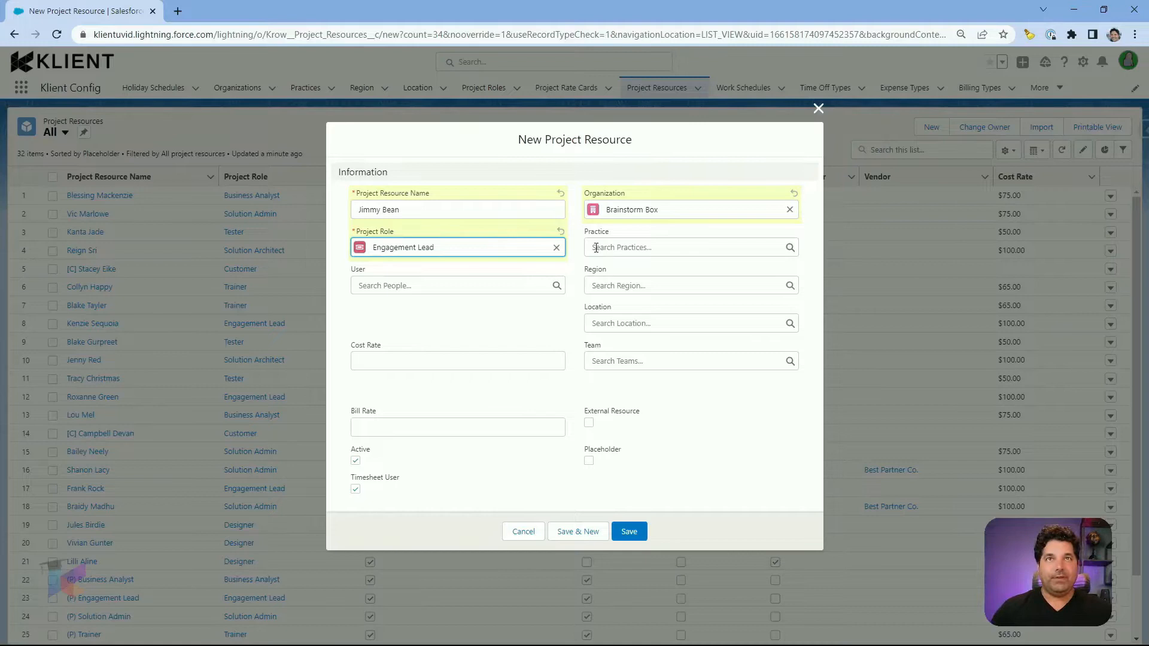
mouse_move(592, 401)
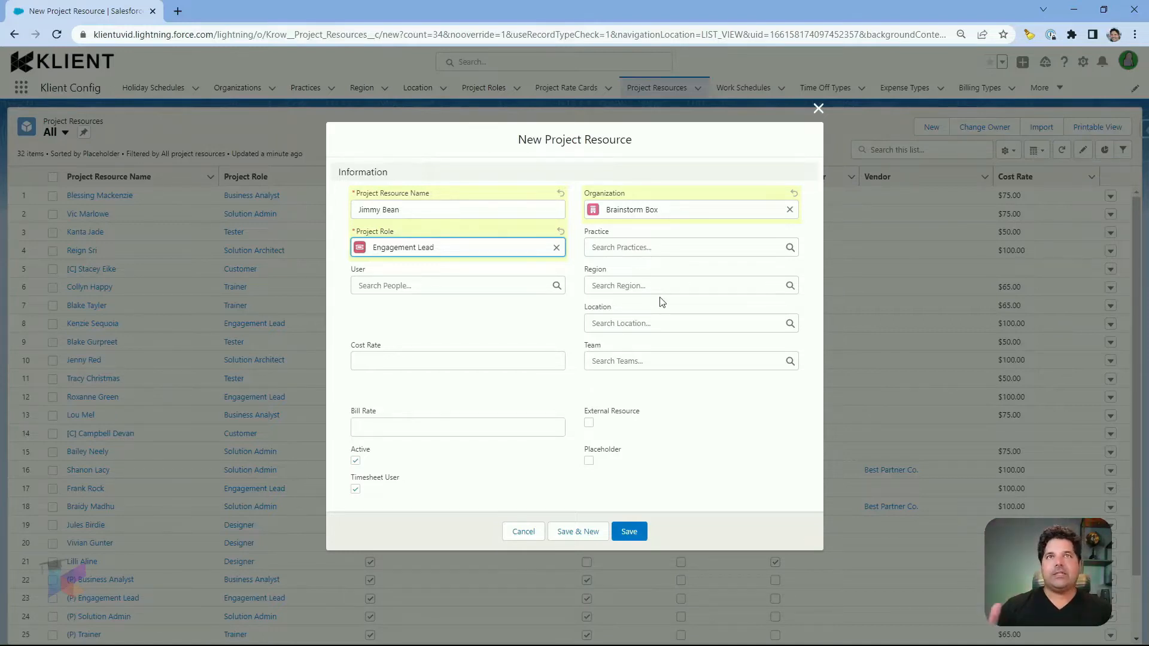
Step: Set the resource's region to AFRICA from the recent regions
left_click(690, 285)
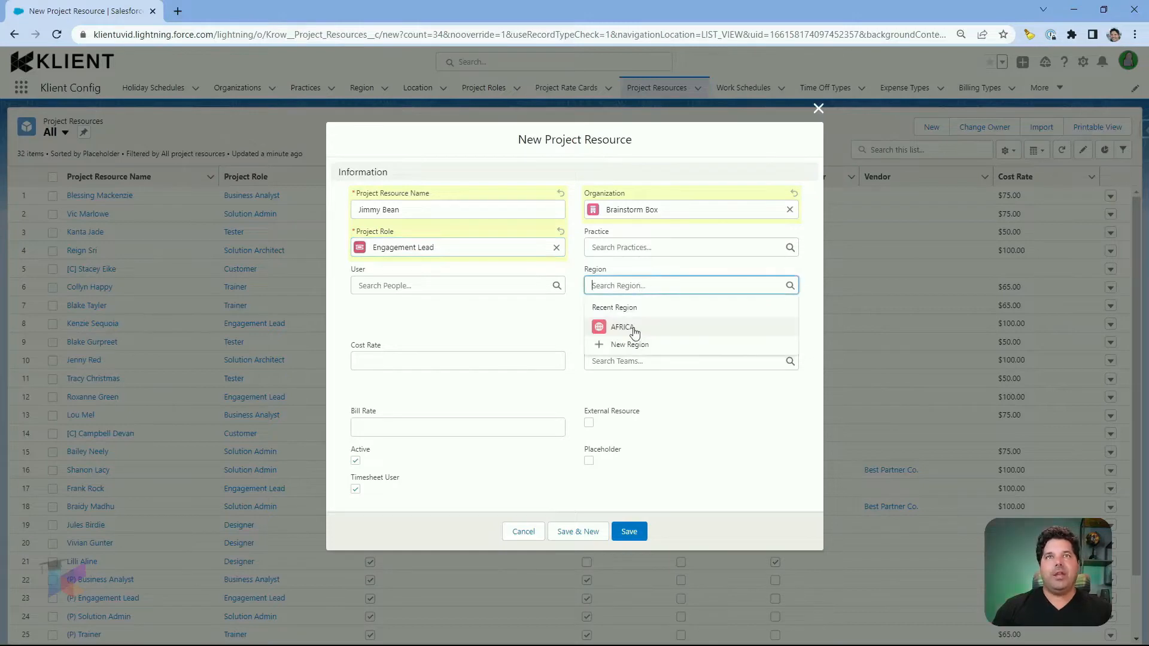
left_click(622, 327)
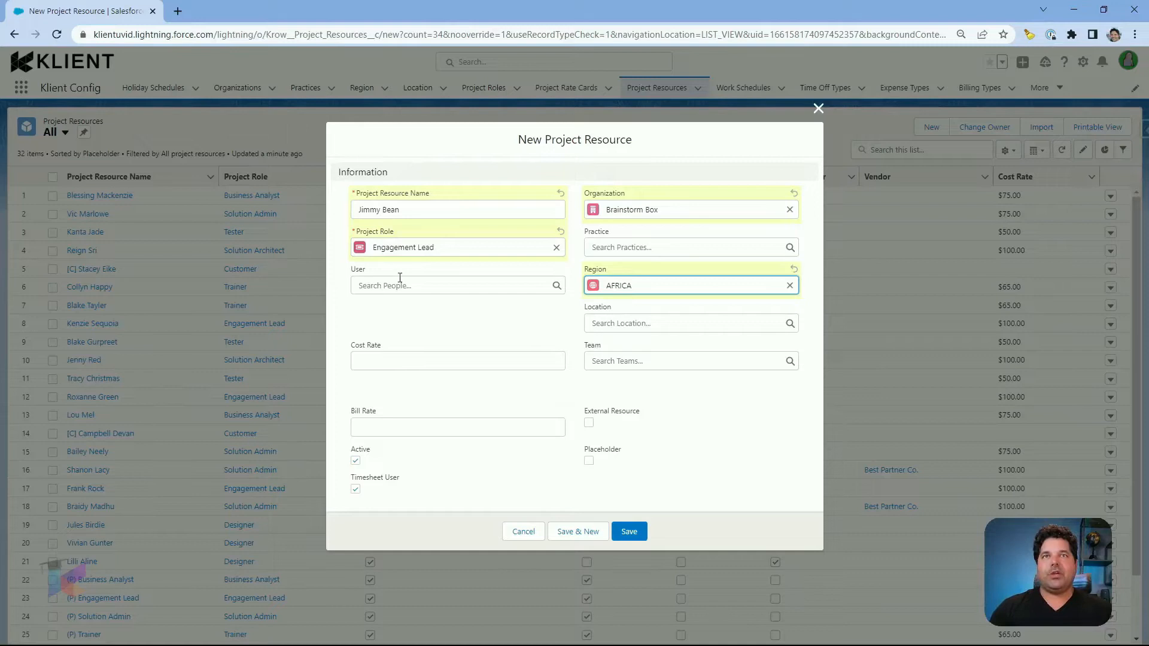
mouse_move(381, 377)
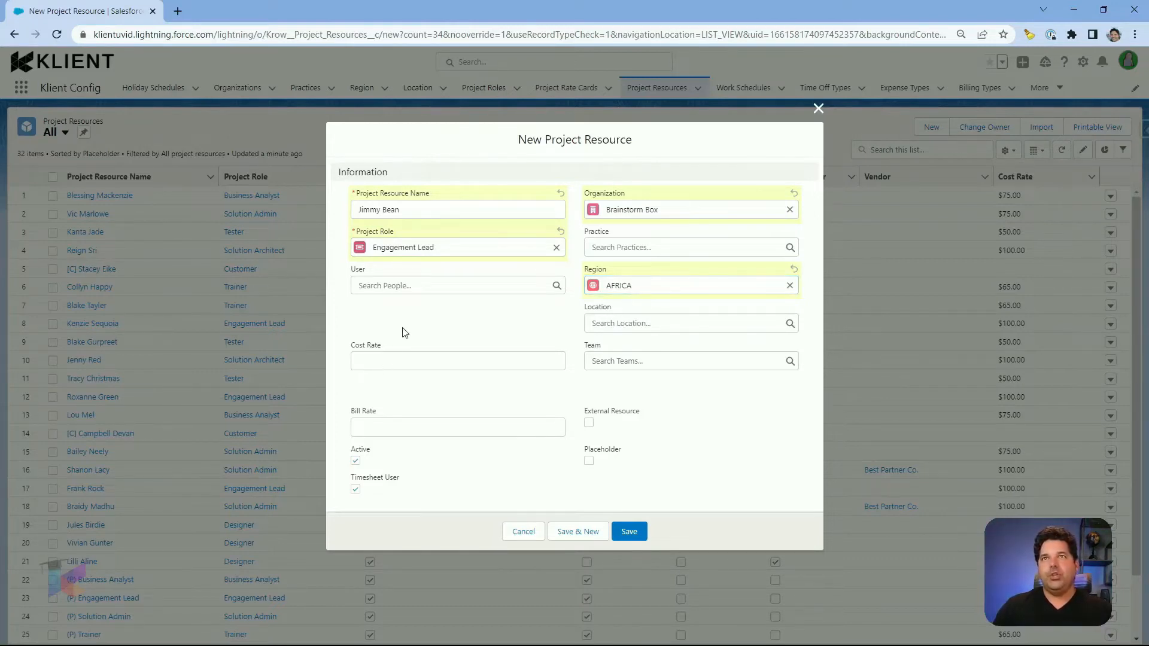
mouse_move(398, 312)
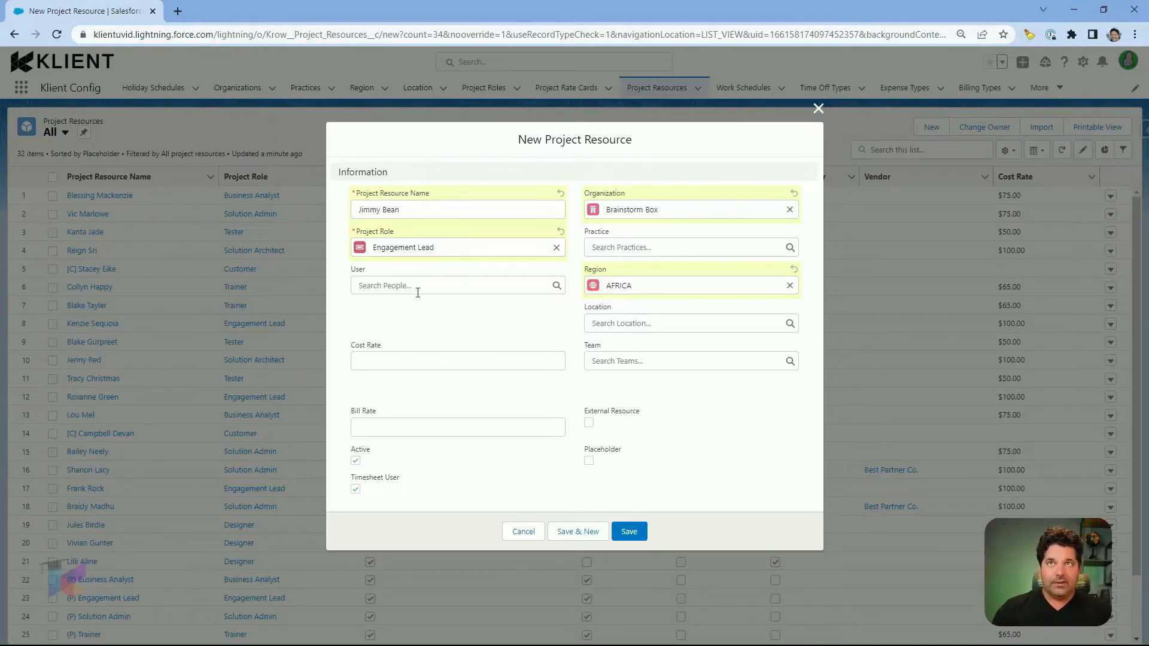
mouse_move(538, 290)
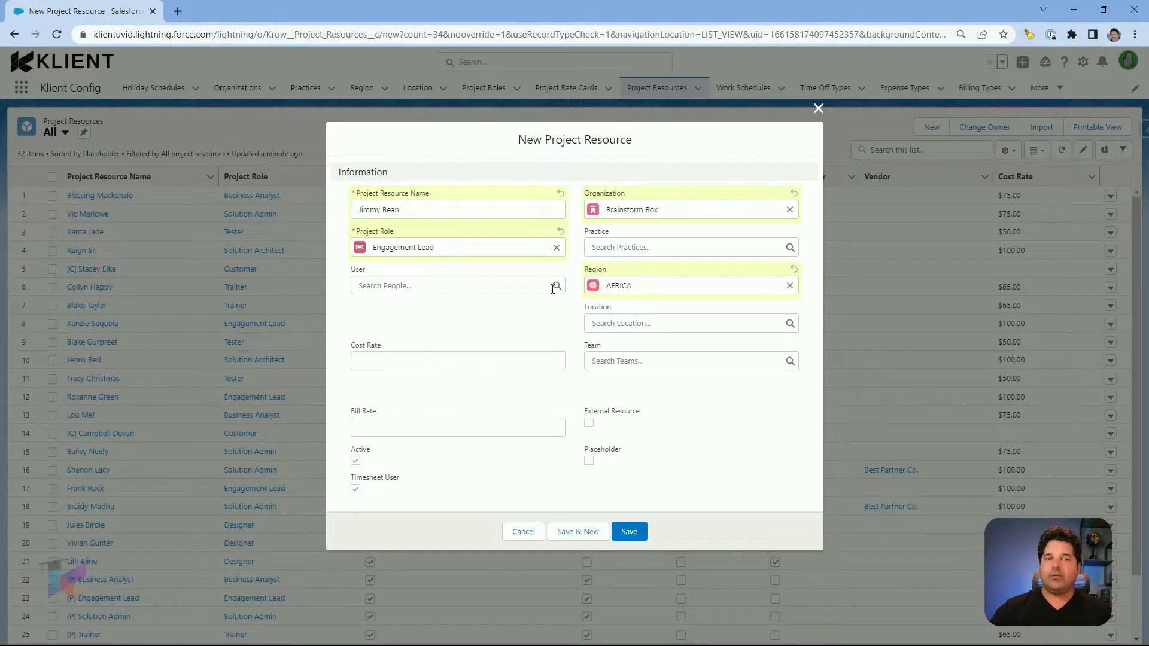
mouse_move(519, 330)
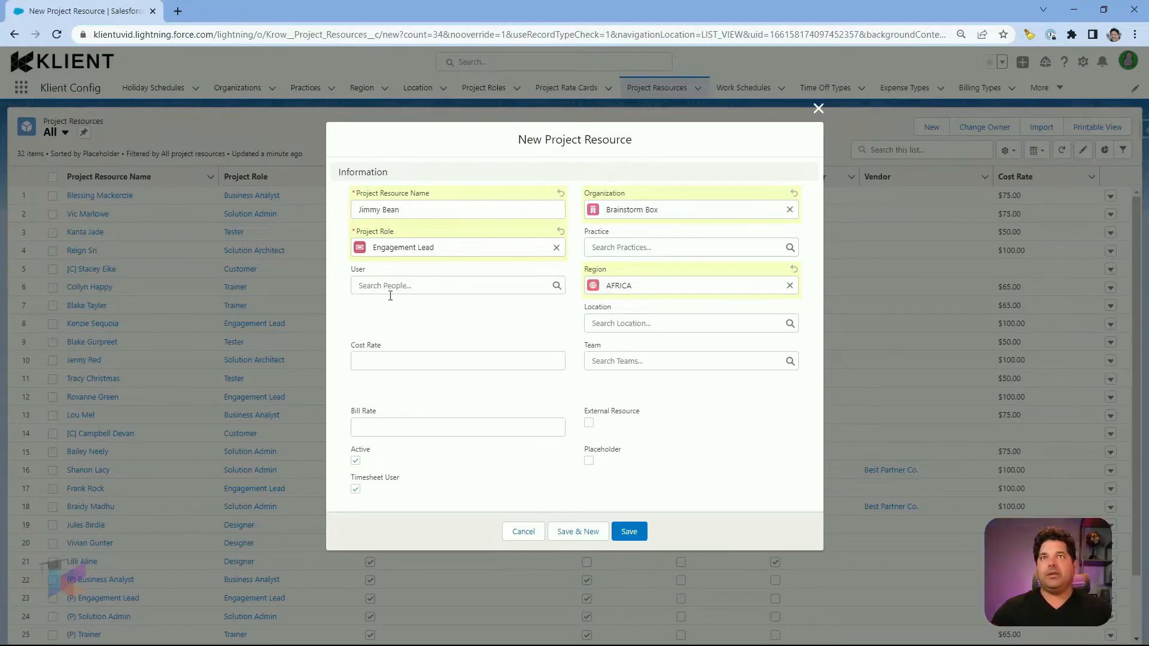
Step: Enter a cost rate of $100.00 and a bill rate of $200.00
left_click(457, 361)
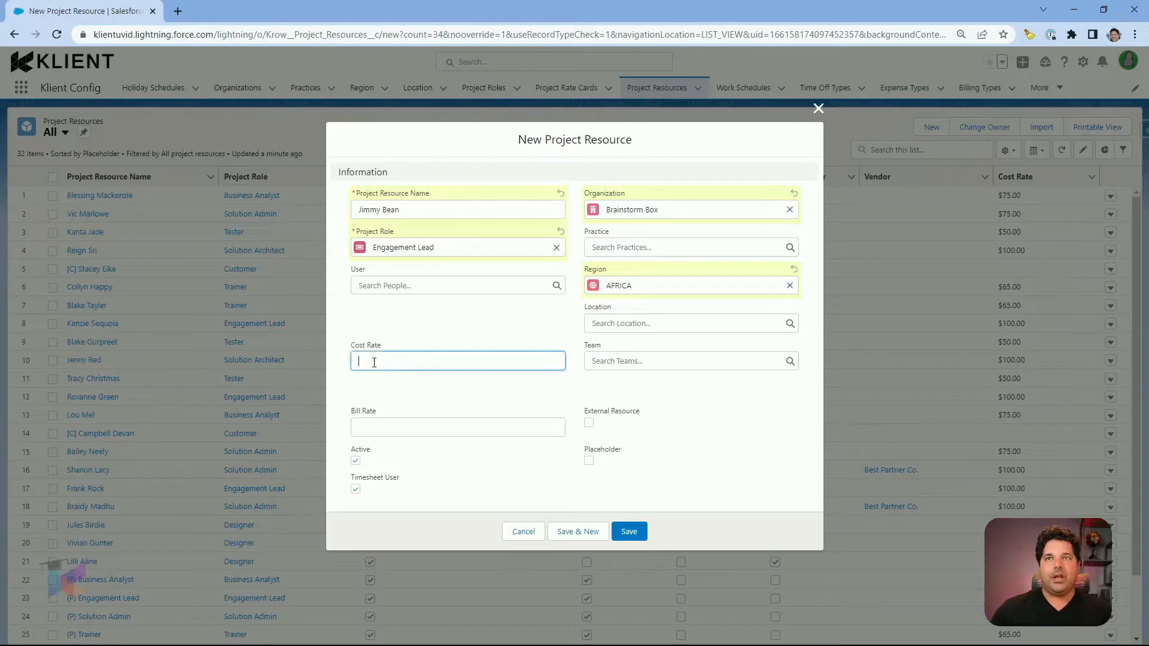
type("100")
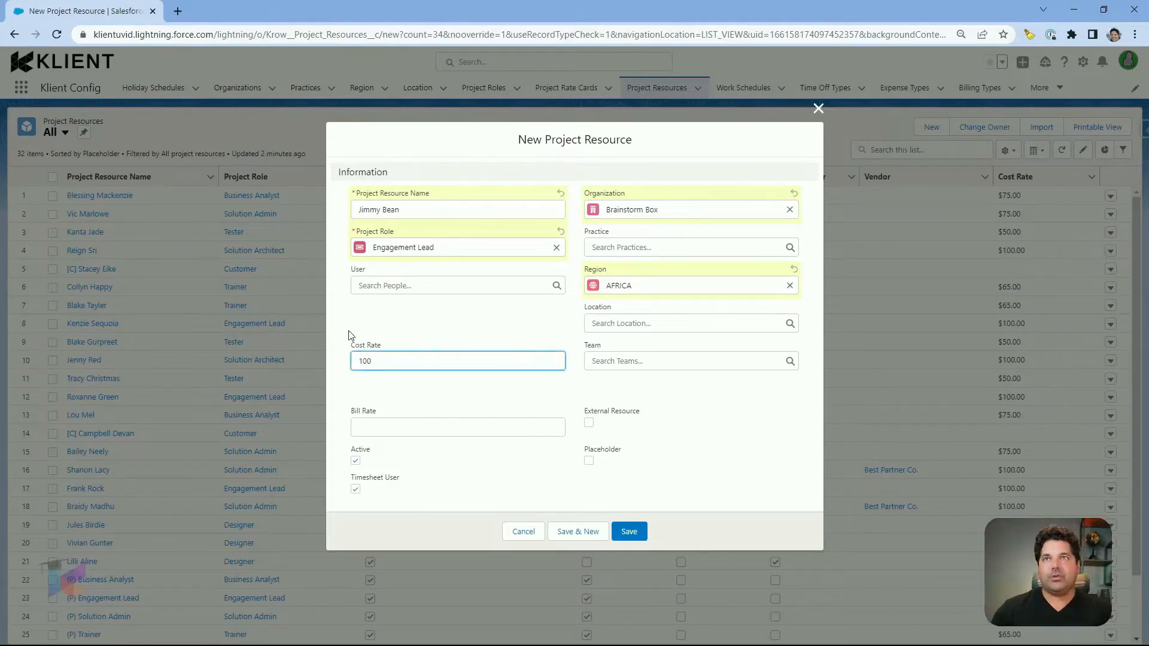
left_click(457, 427)
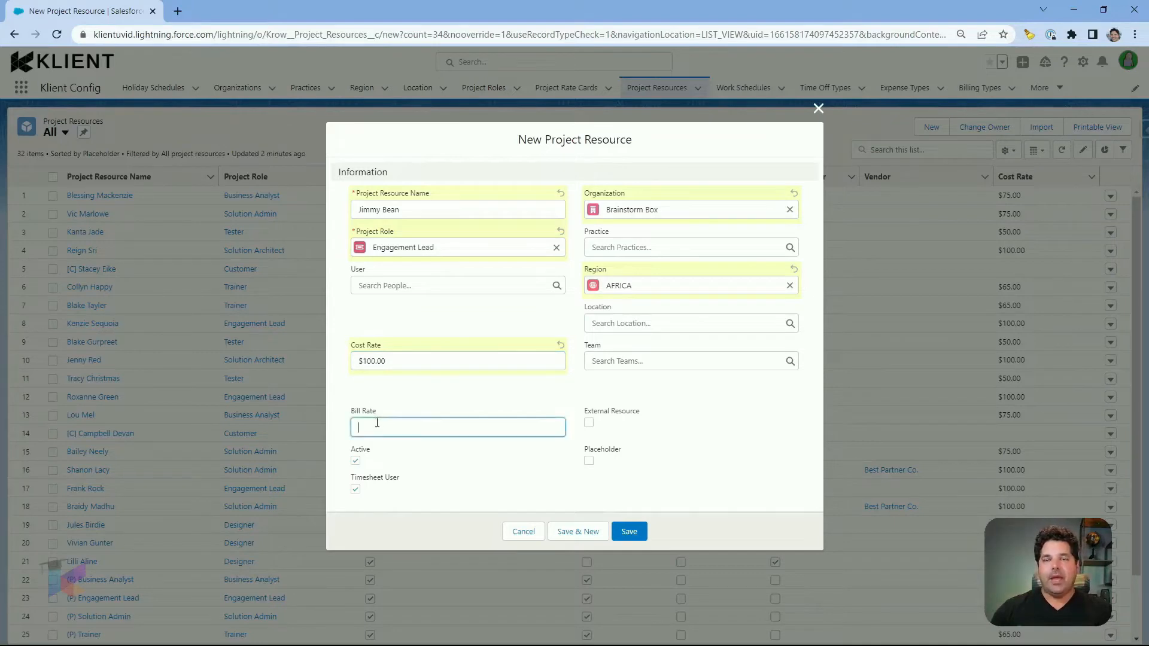
type("200.00")
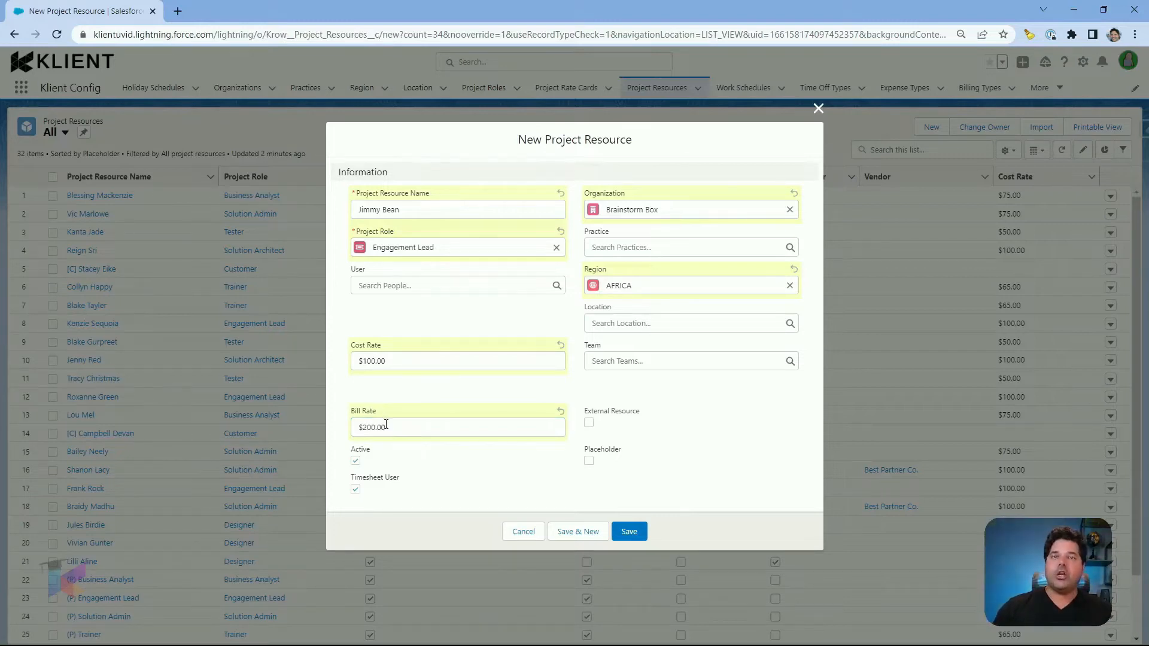
mouse_move(435, 443)
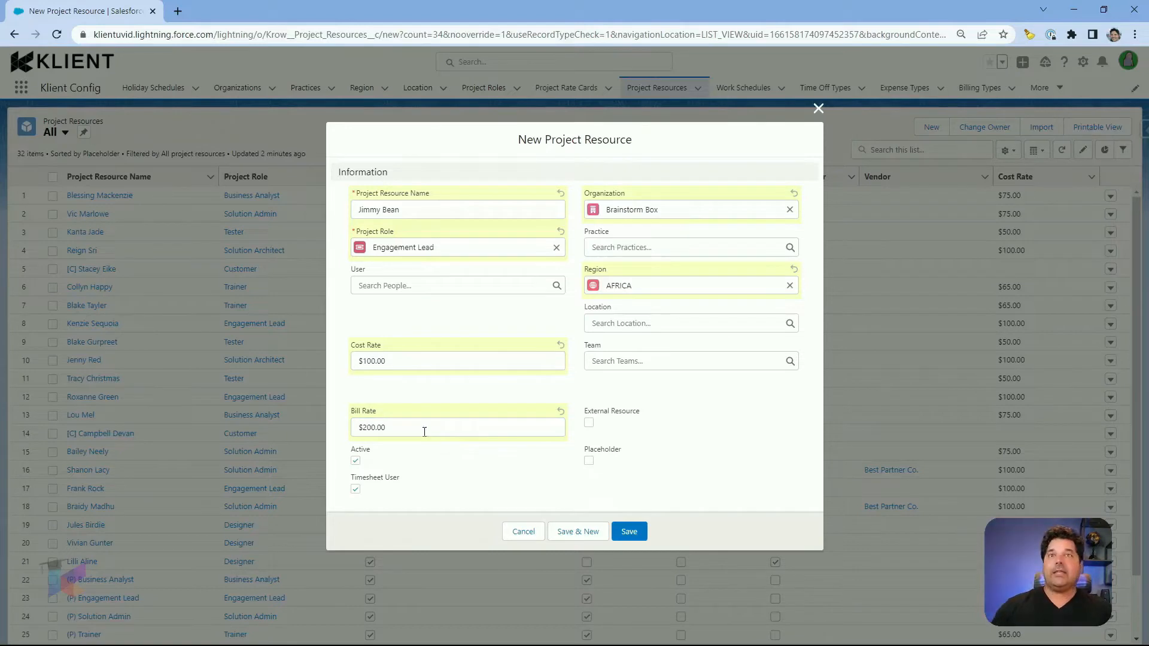
mouse_move(437, 494)
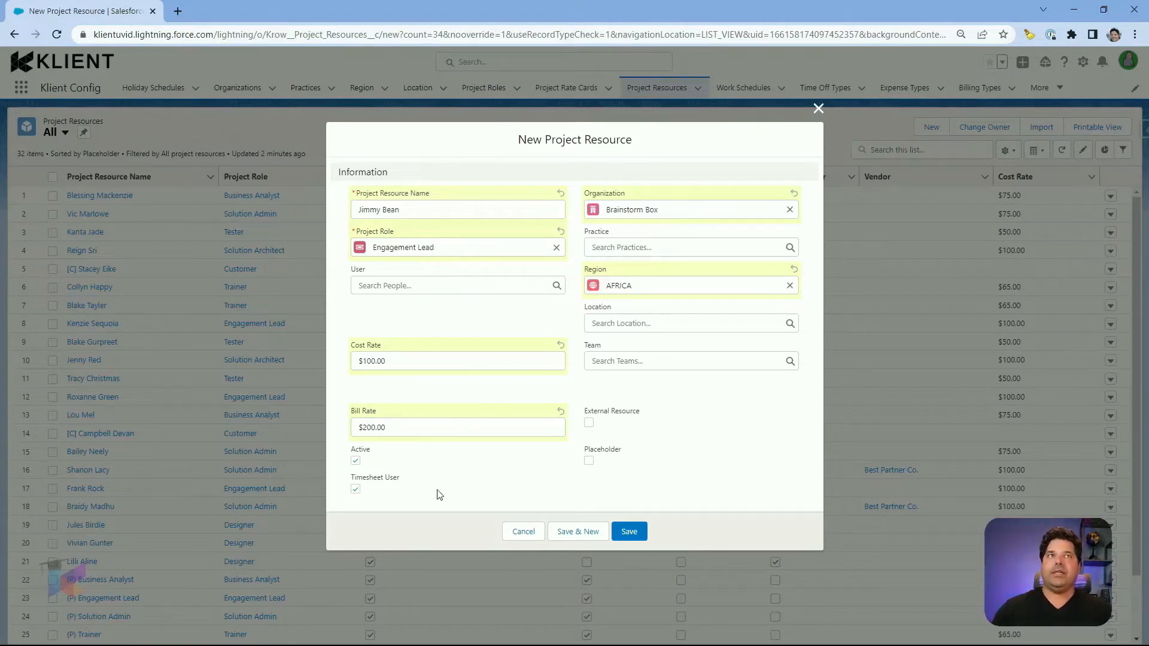
mouse_move(428, 482)
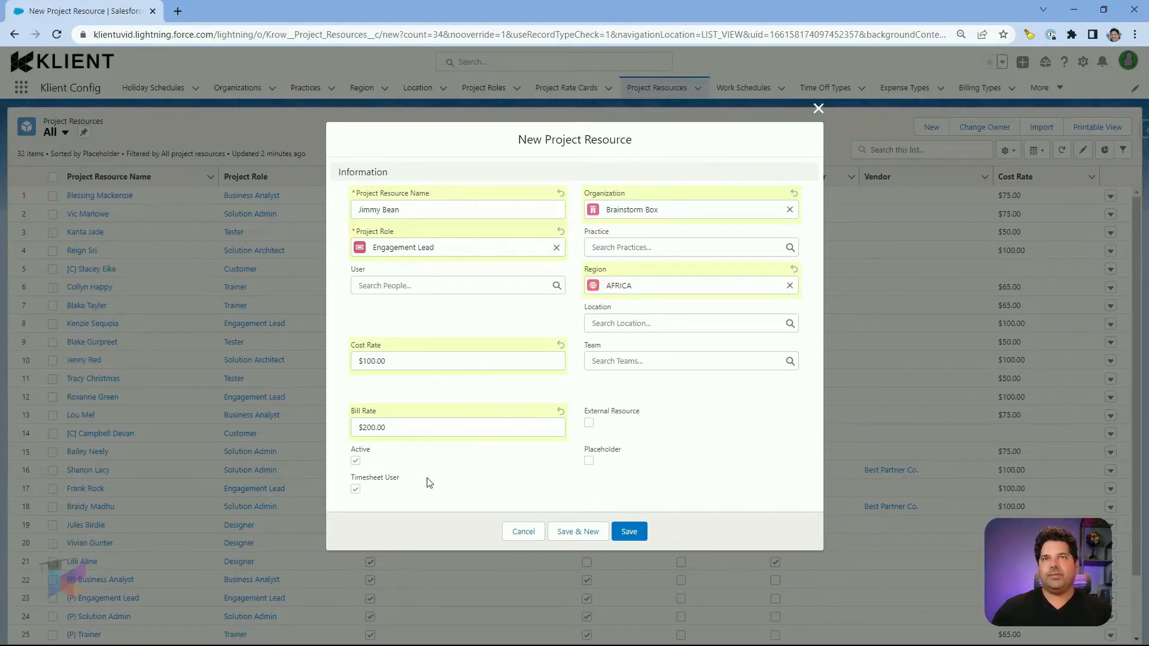
mouse_move(370, 455)
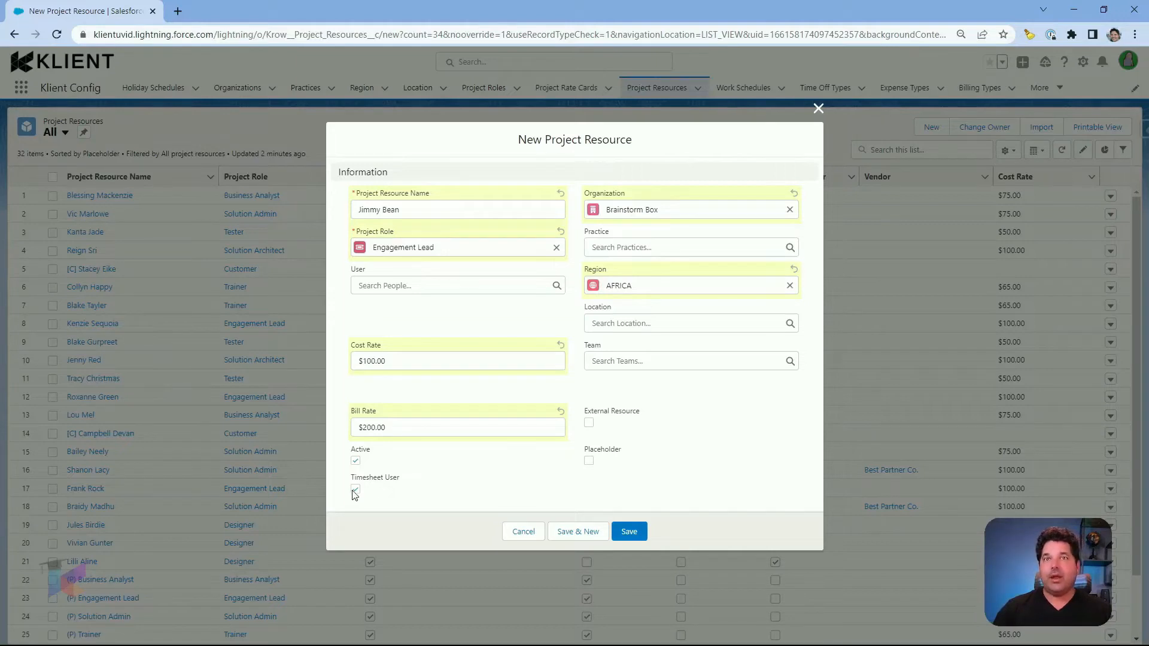
mouse_move(373, 500)
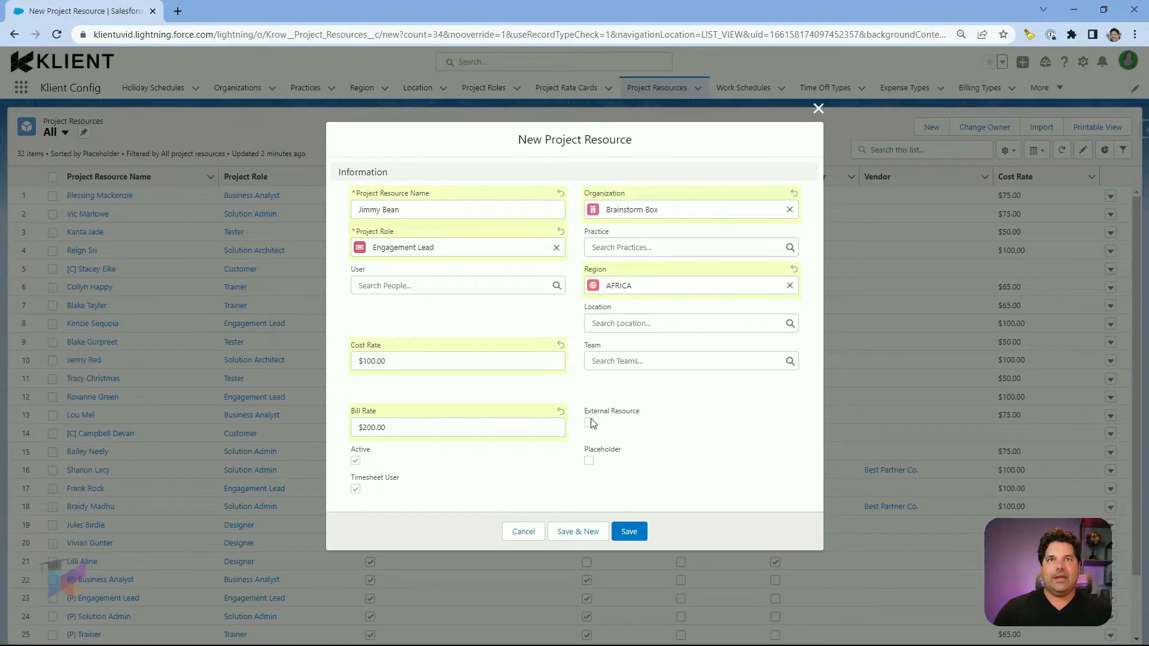
mouse_move(592, 424)
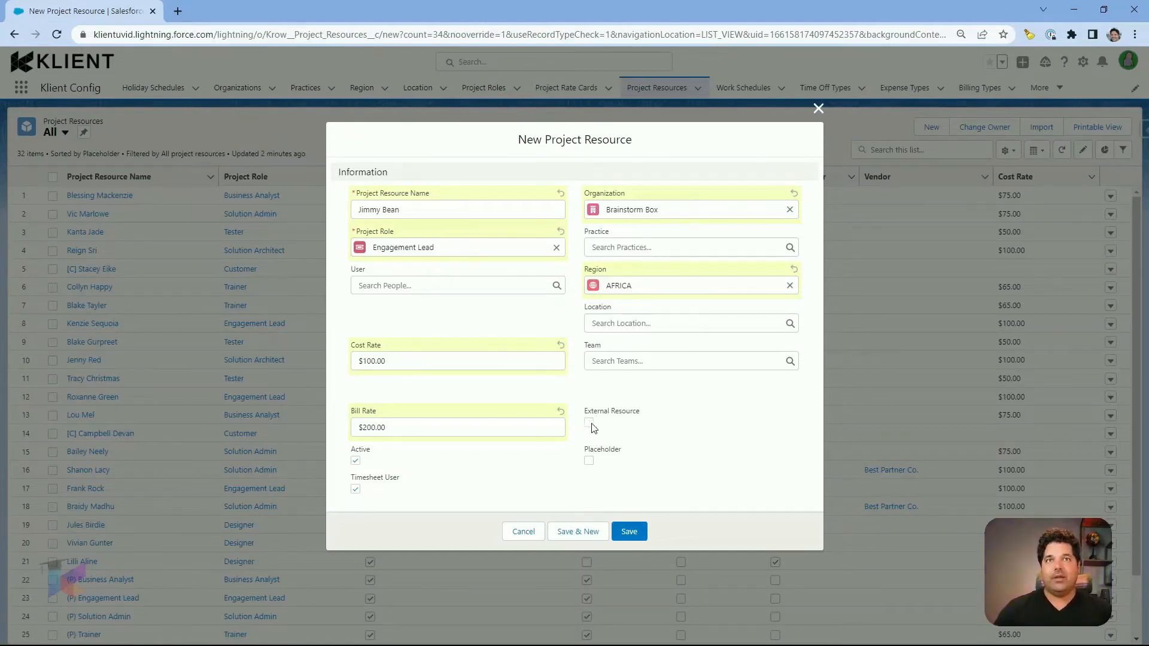
mouse_move(601, 462)
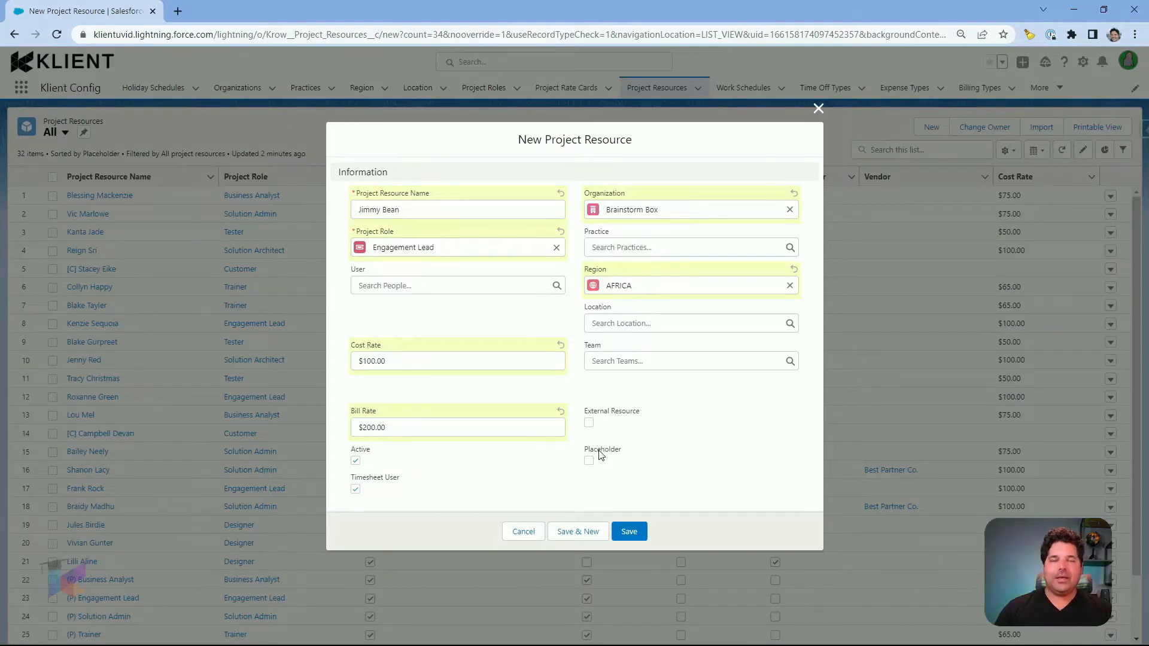
mouse_move(594, 456)
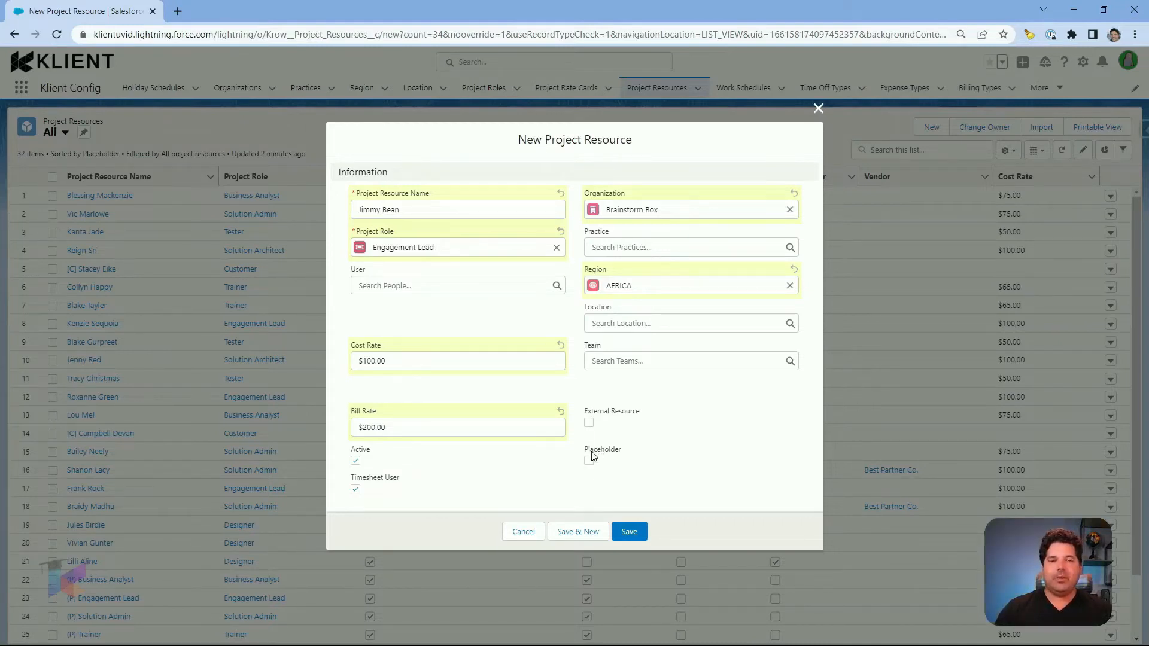
Step: Save the completed Jimmy Bean project resource
left_click(629, 531)
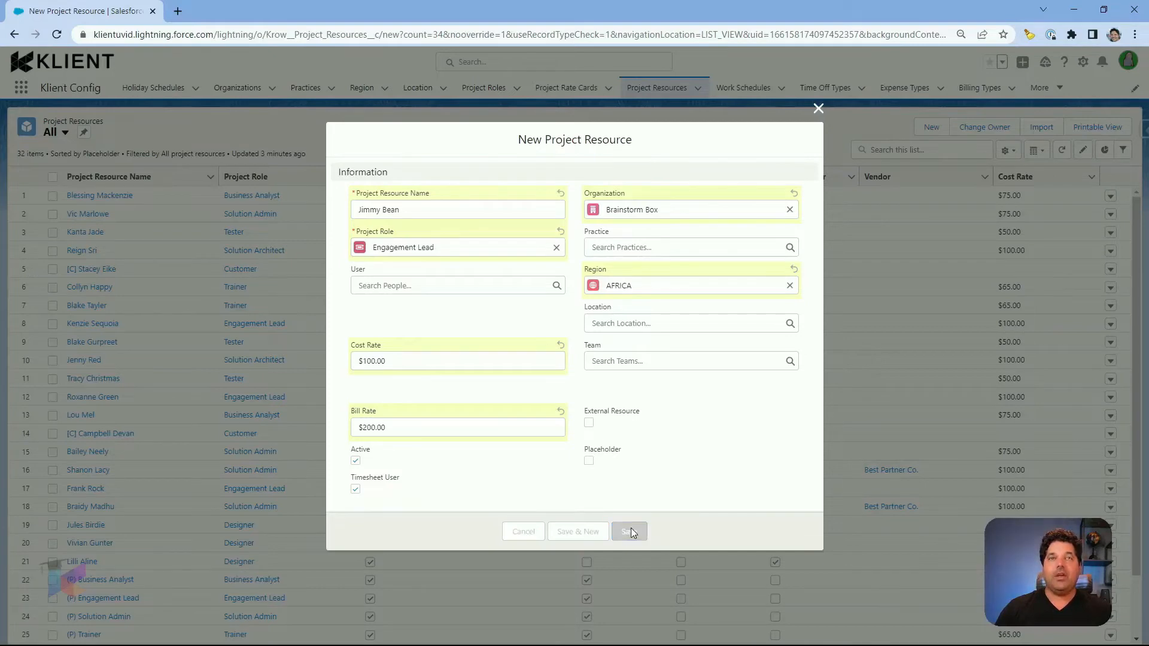
left_click(629, 531)
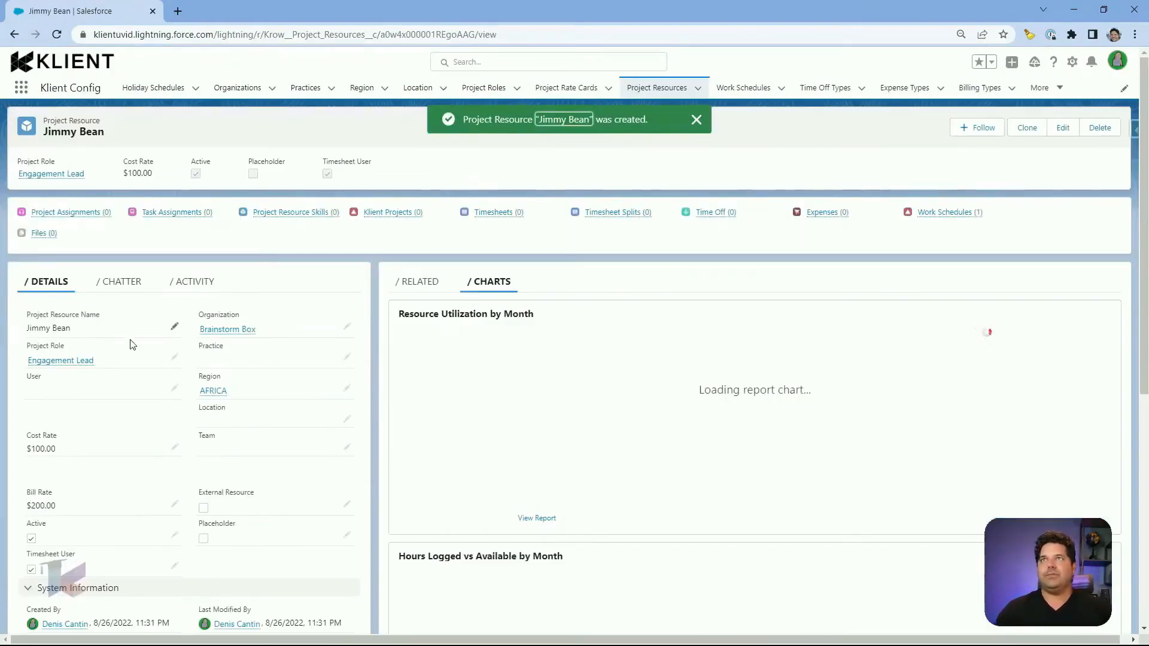
scroll("down", 3)
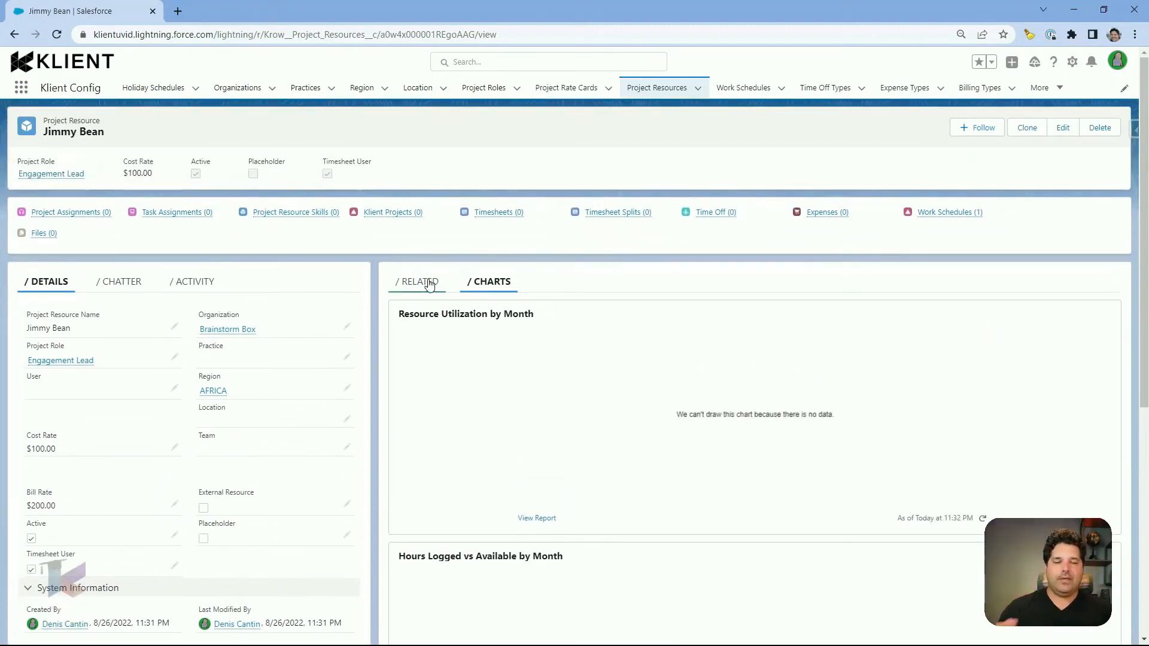
left_click(418, 281)
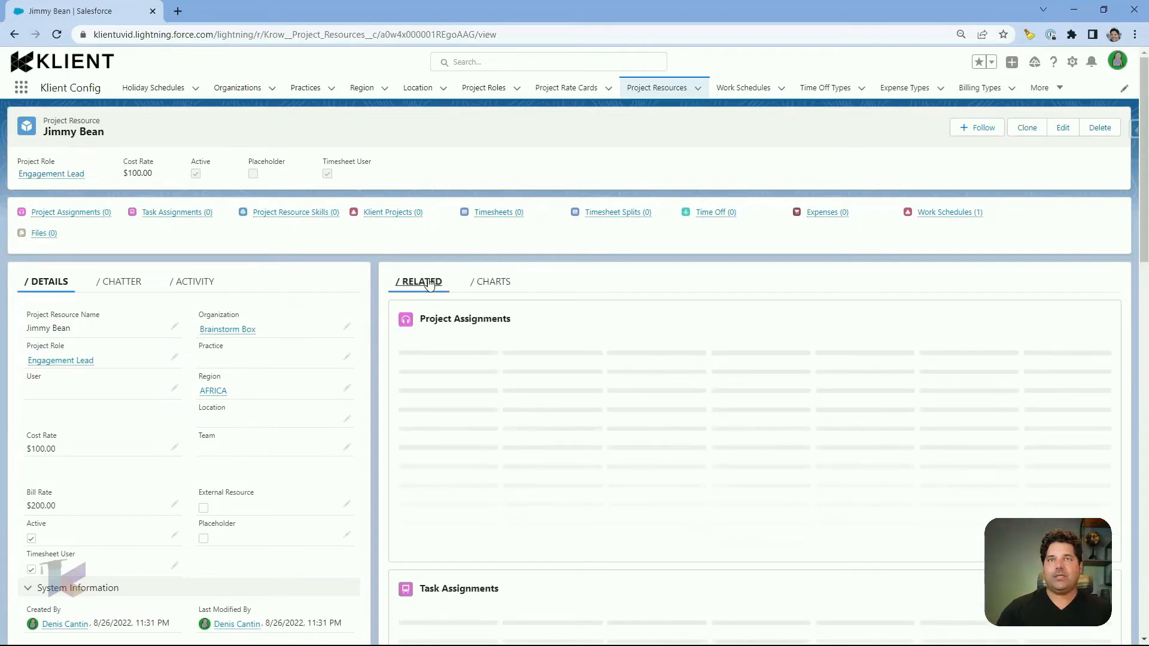
left_click(419, 281)
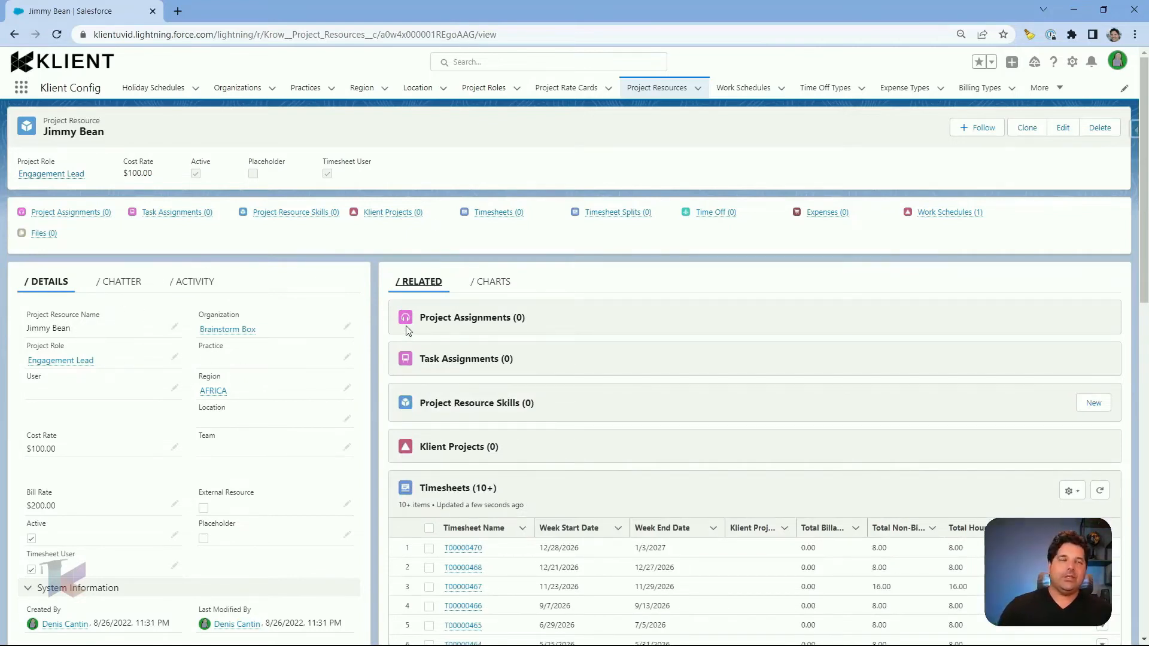
mouse_move(472, 317)
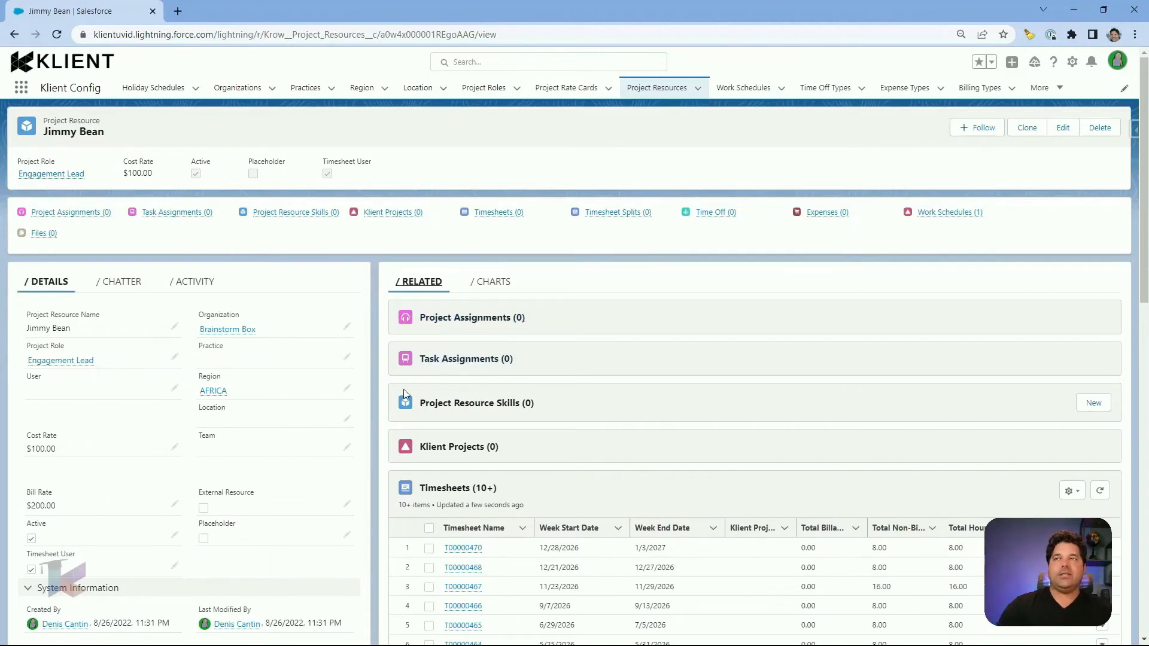
mouse_move(521, 438)
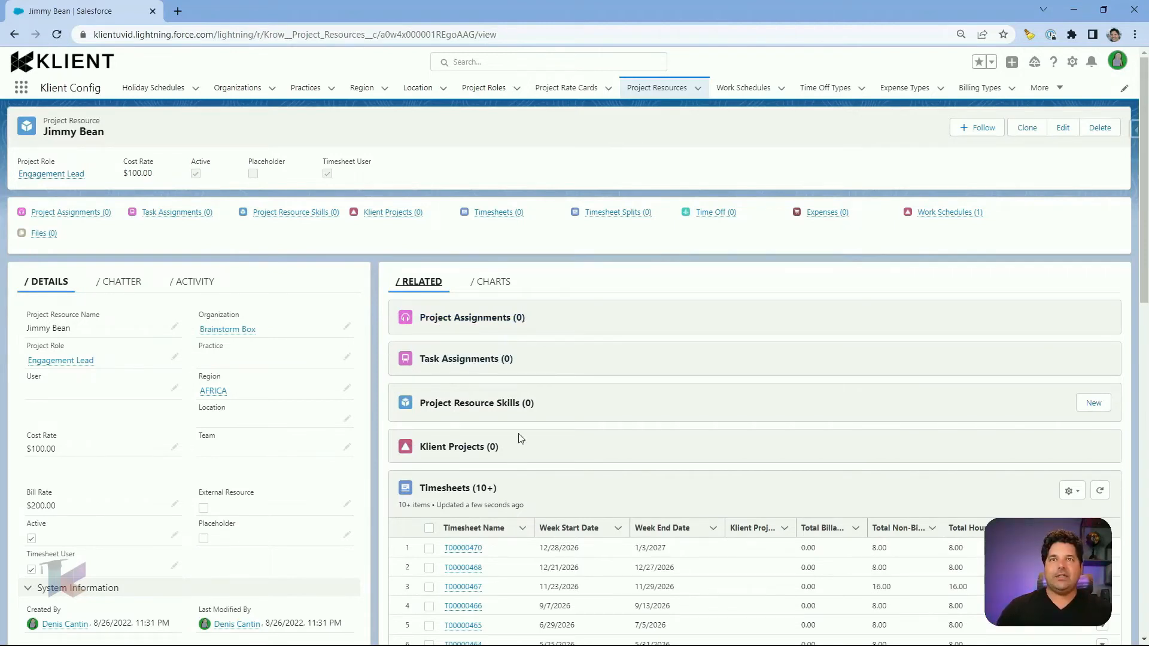
mouse_move(280, 393)
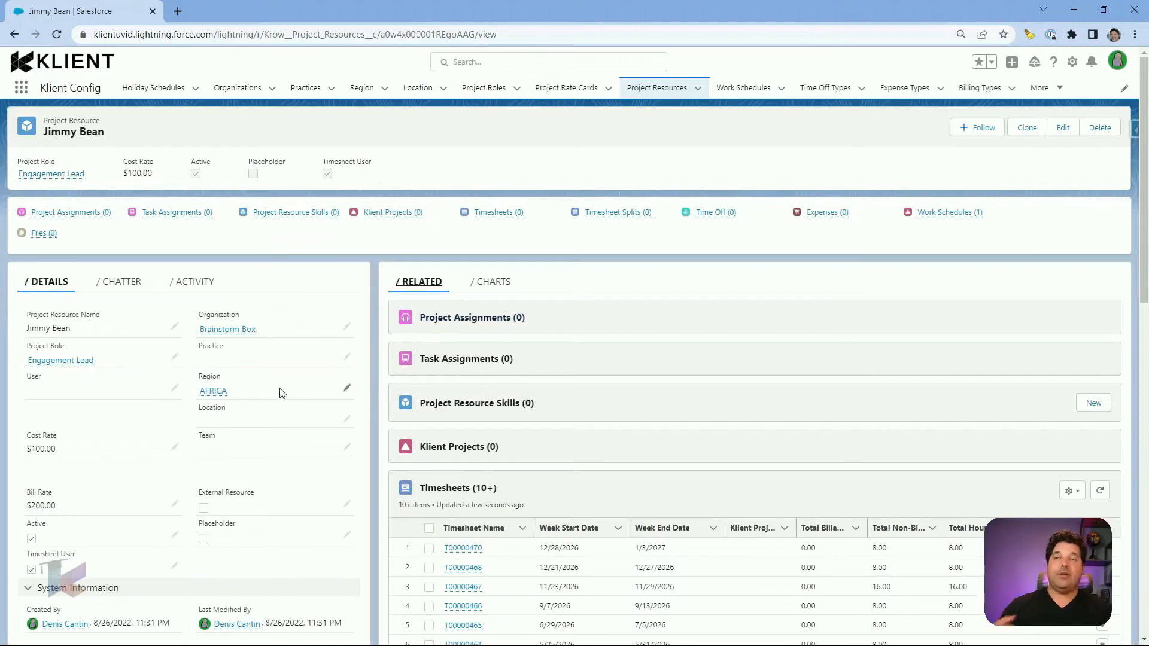
Step: Scroll past Timesheets and Timesheet Splits down to the Work Schedules list with WS-0034
scroll("down", 3)
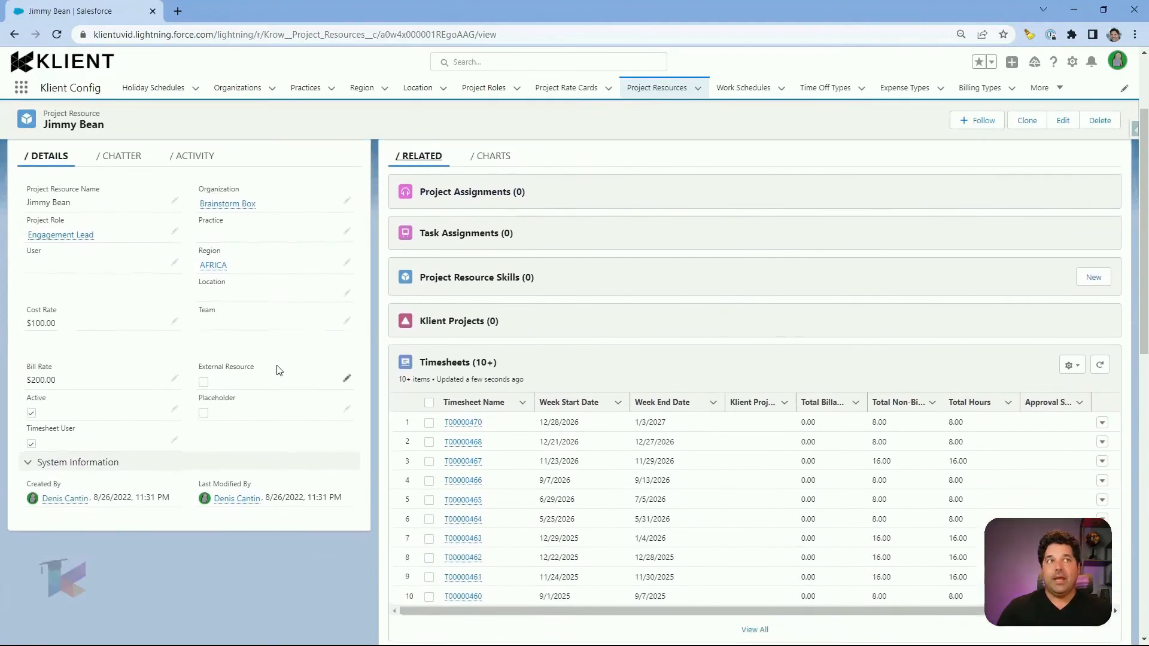
scroll("down", 3)
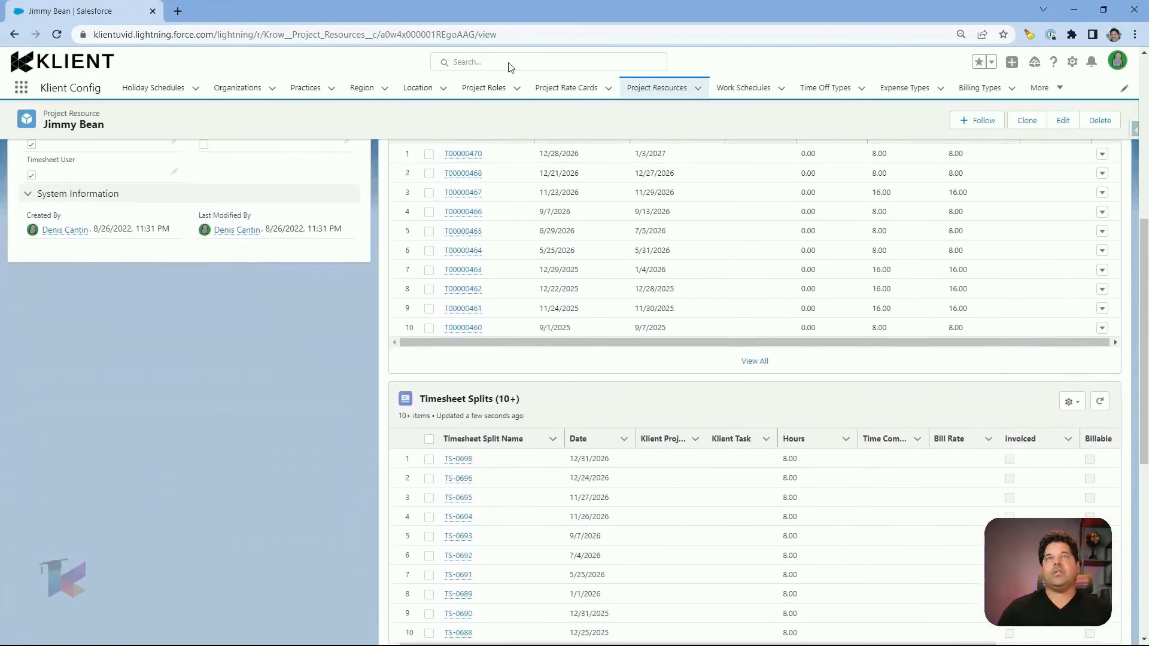
mouse_move(452, 120)
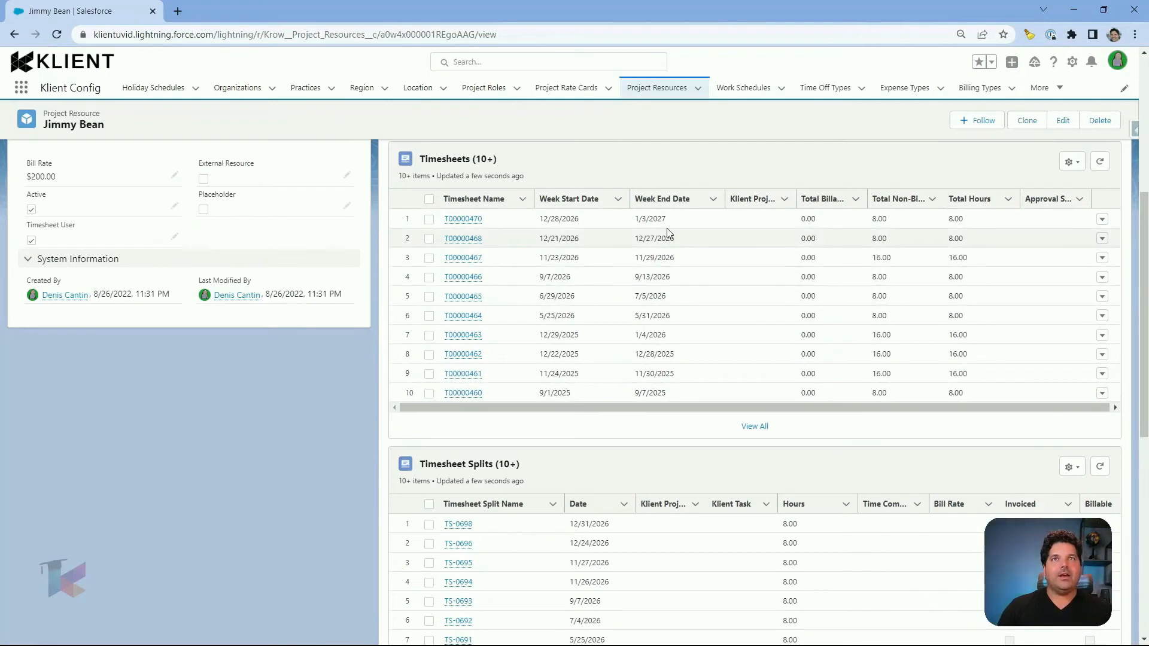
mouse_move(668, 312)
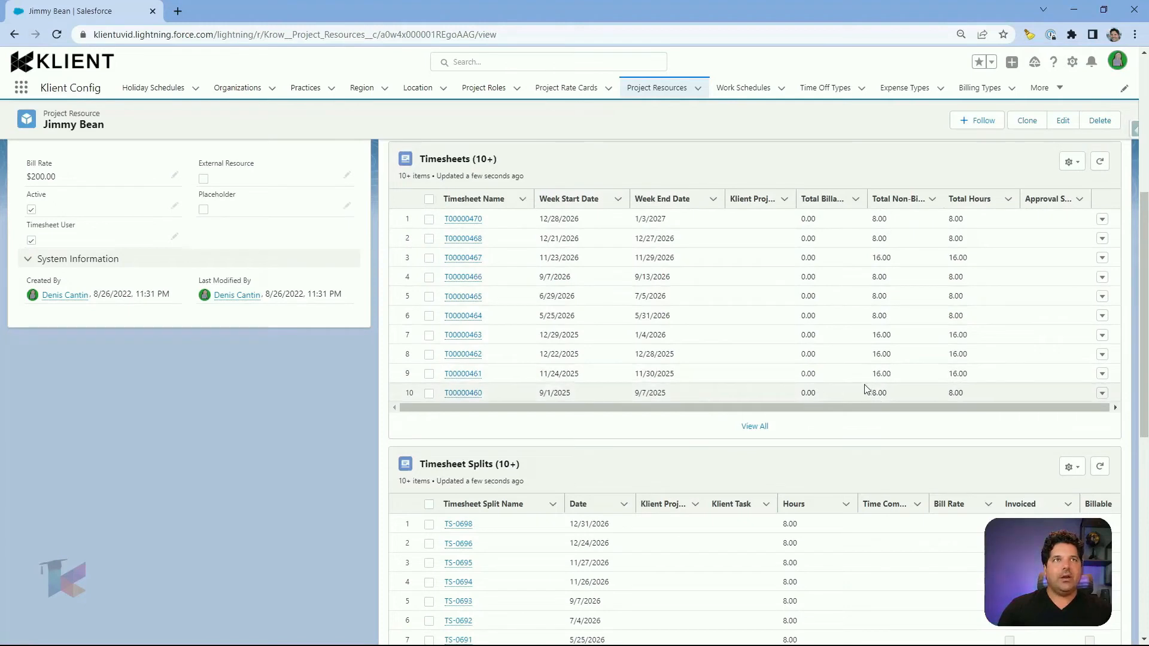
scroll("down", 3)
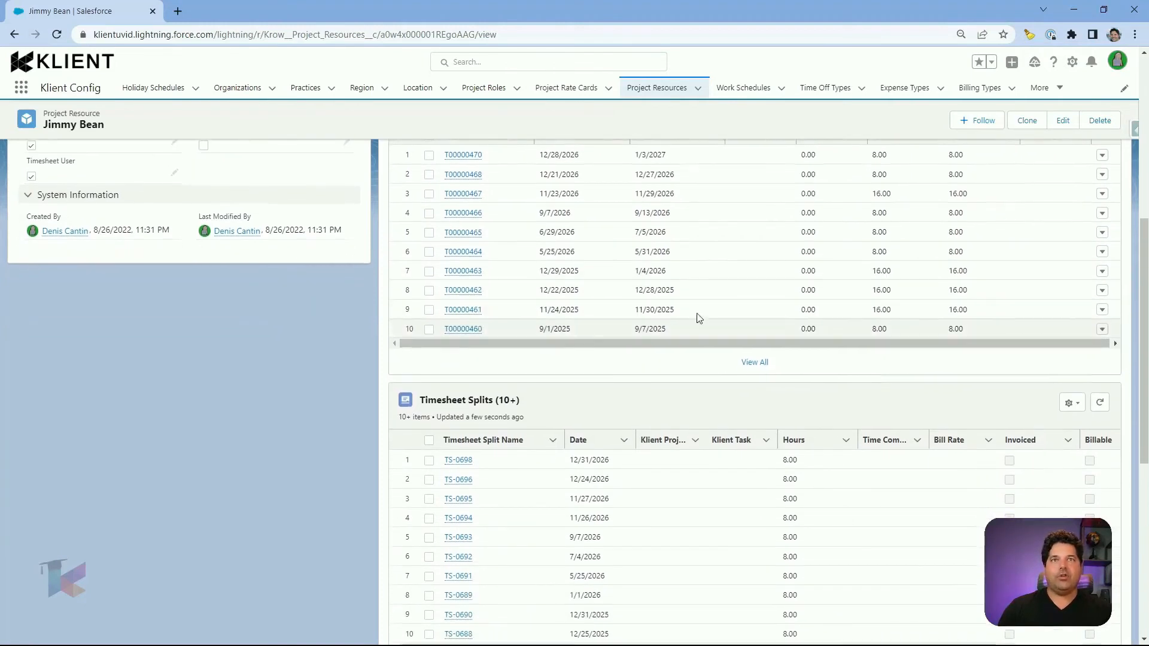
scroll("down", 3)
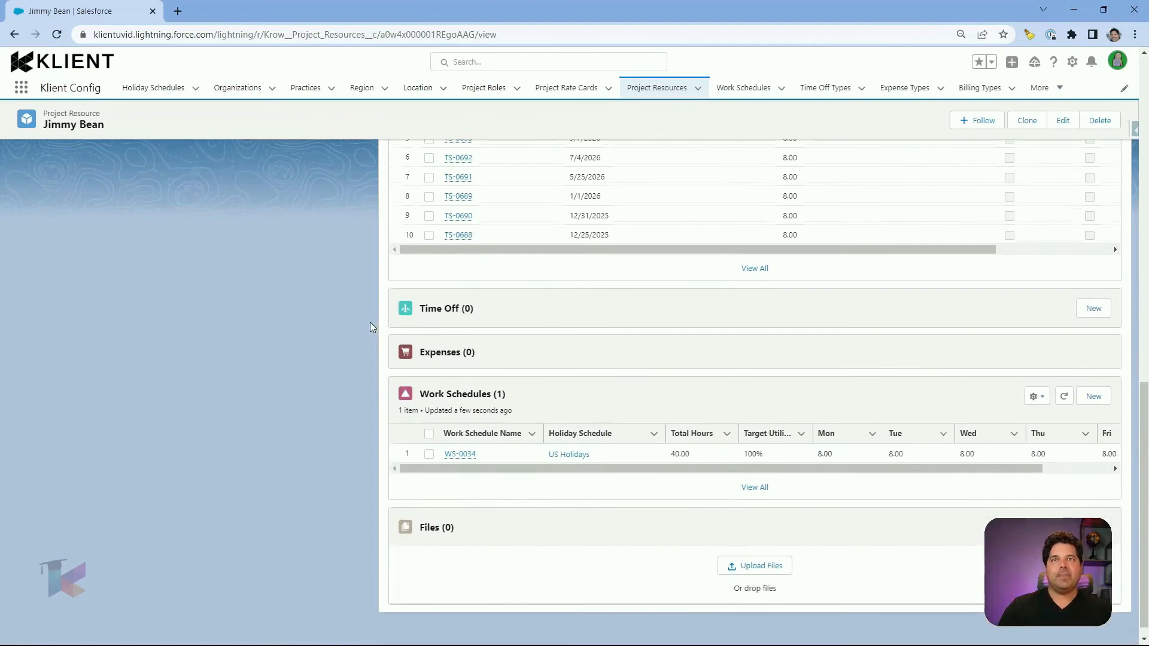
scroll("down", 3)
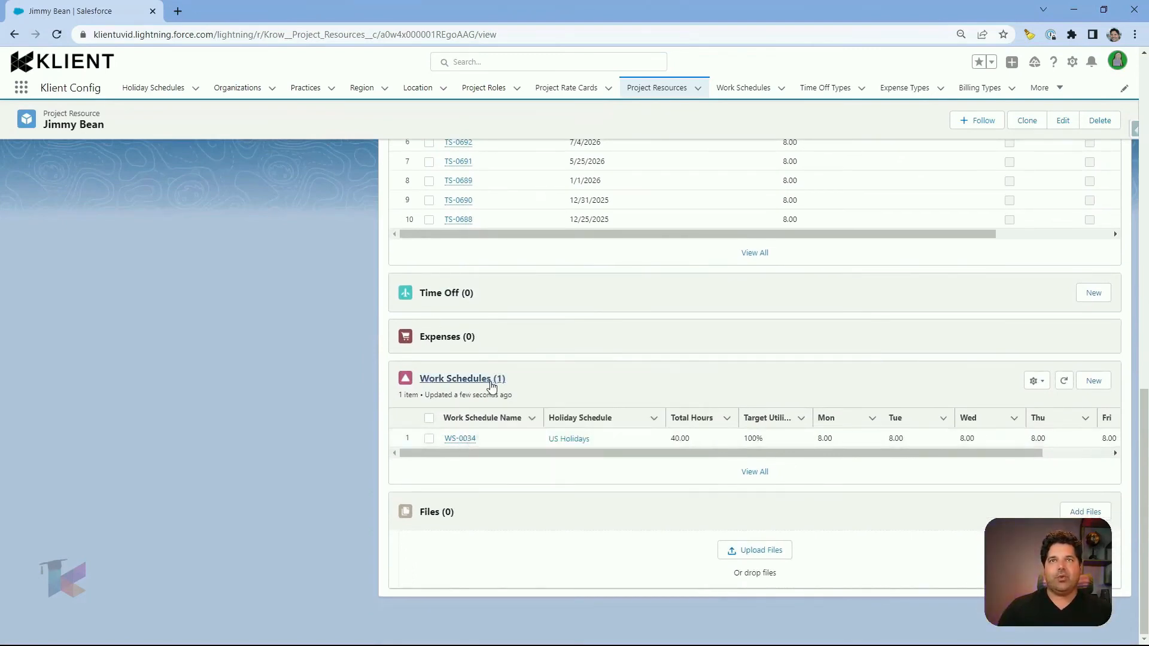
mouse_move(244, 275)
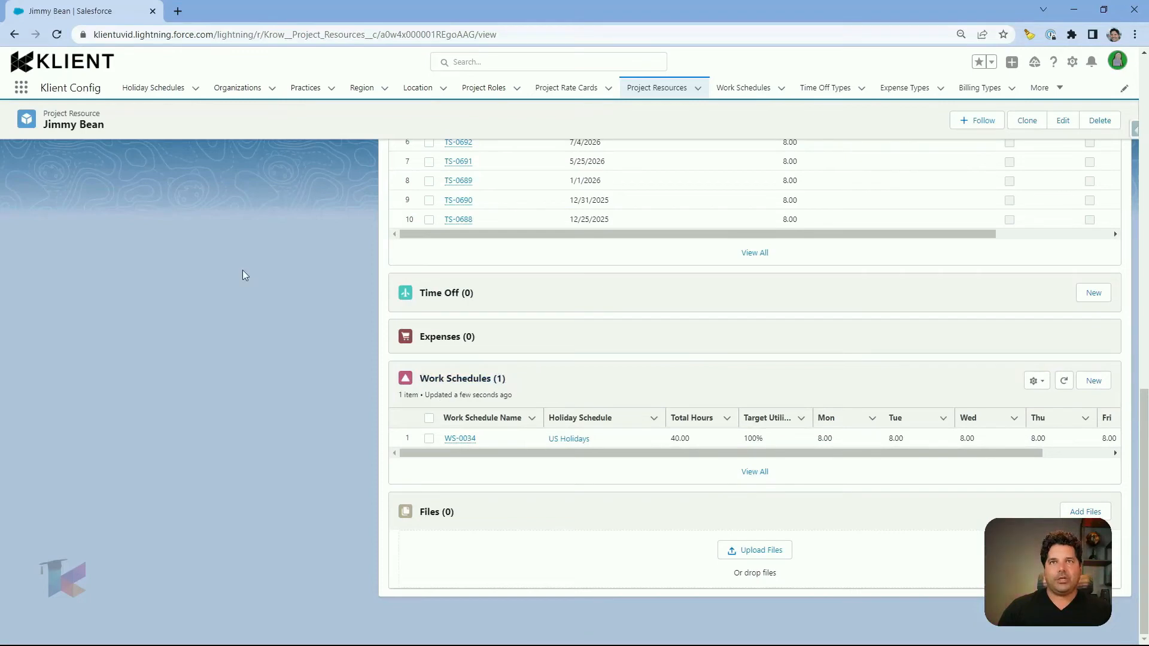
mouse_move(268, 286)
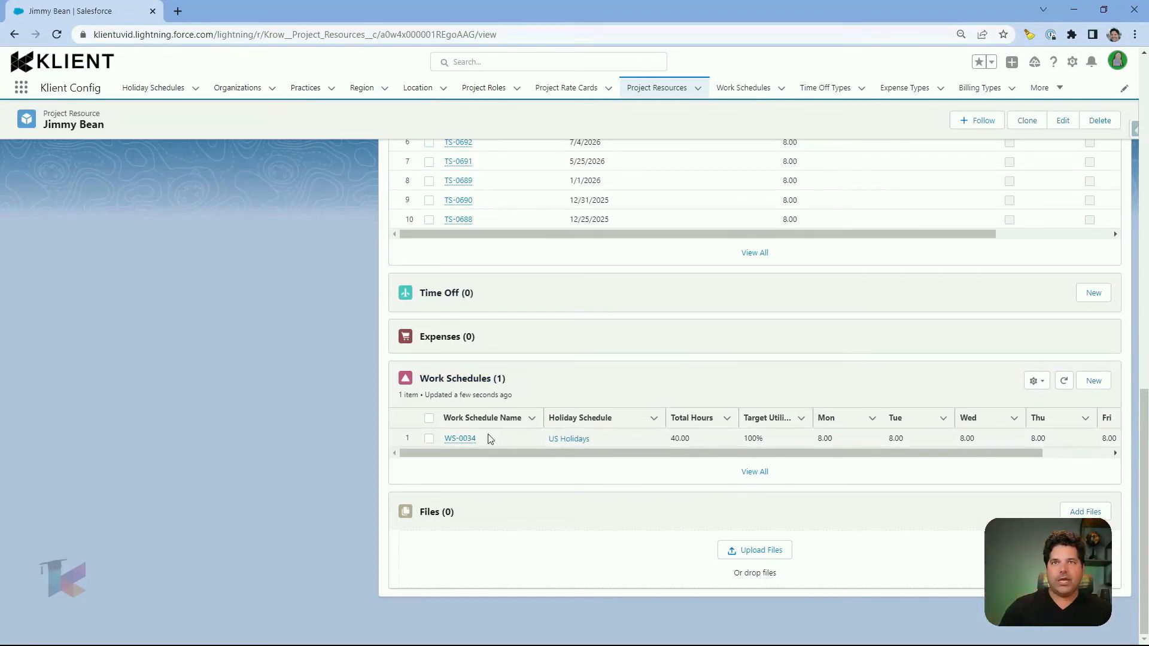
Step: Open work schedule WS-0034 and review its 8-hour weekday details and history
left_click(460, 438)
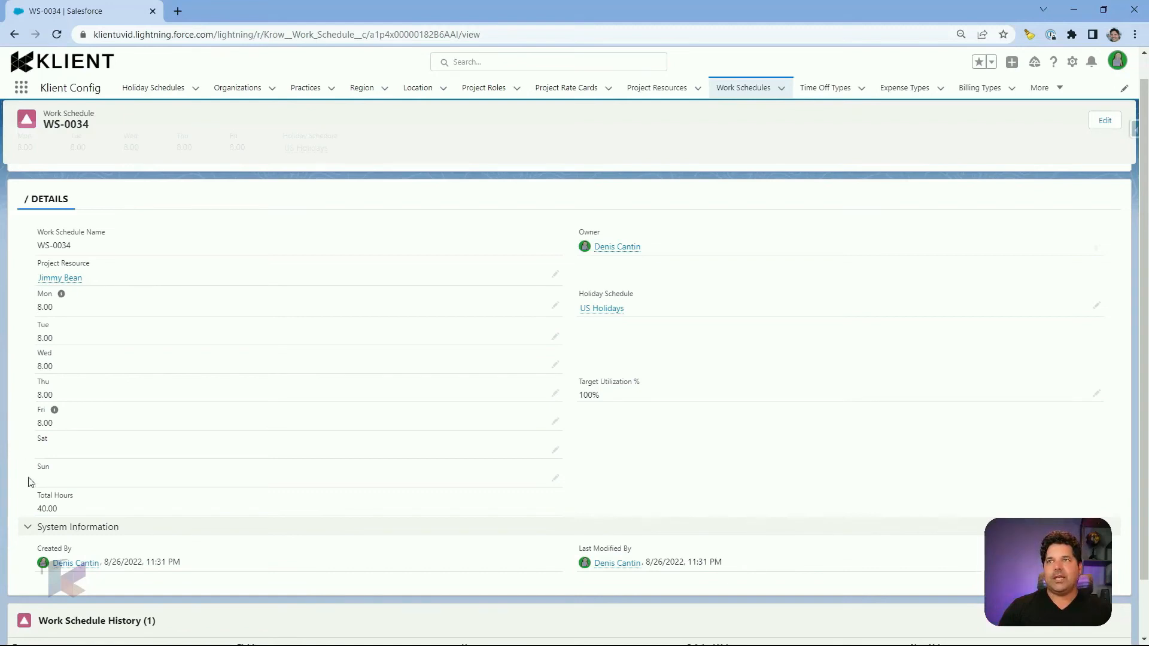
mouse_move(58, 446)
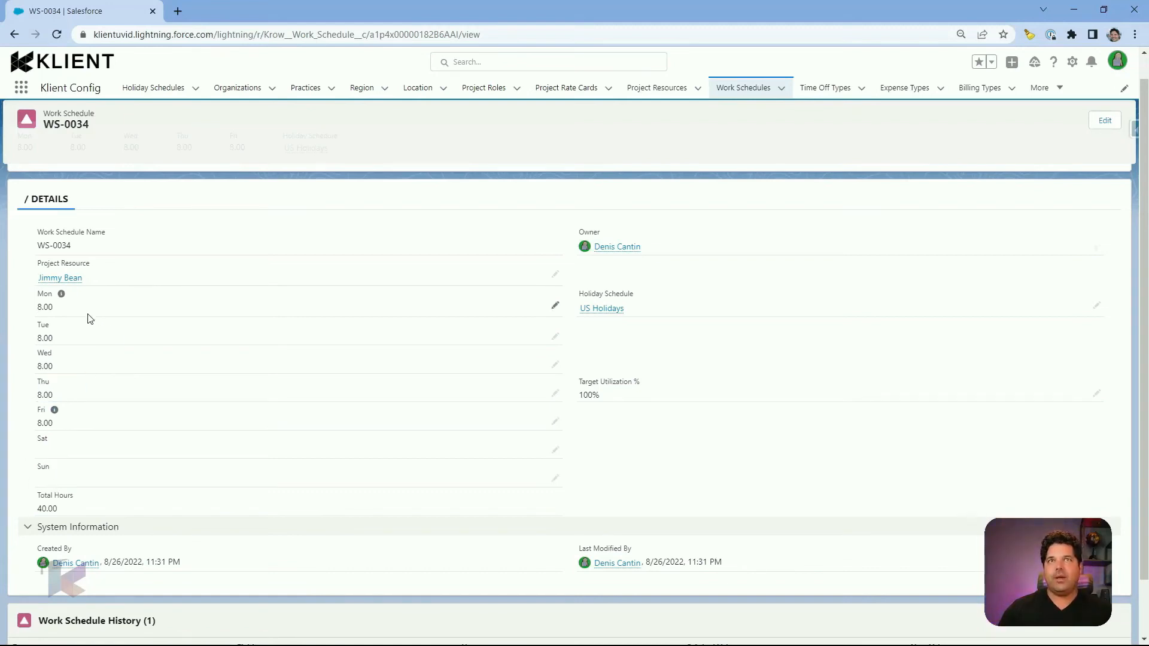
mouse_move(93, 377)
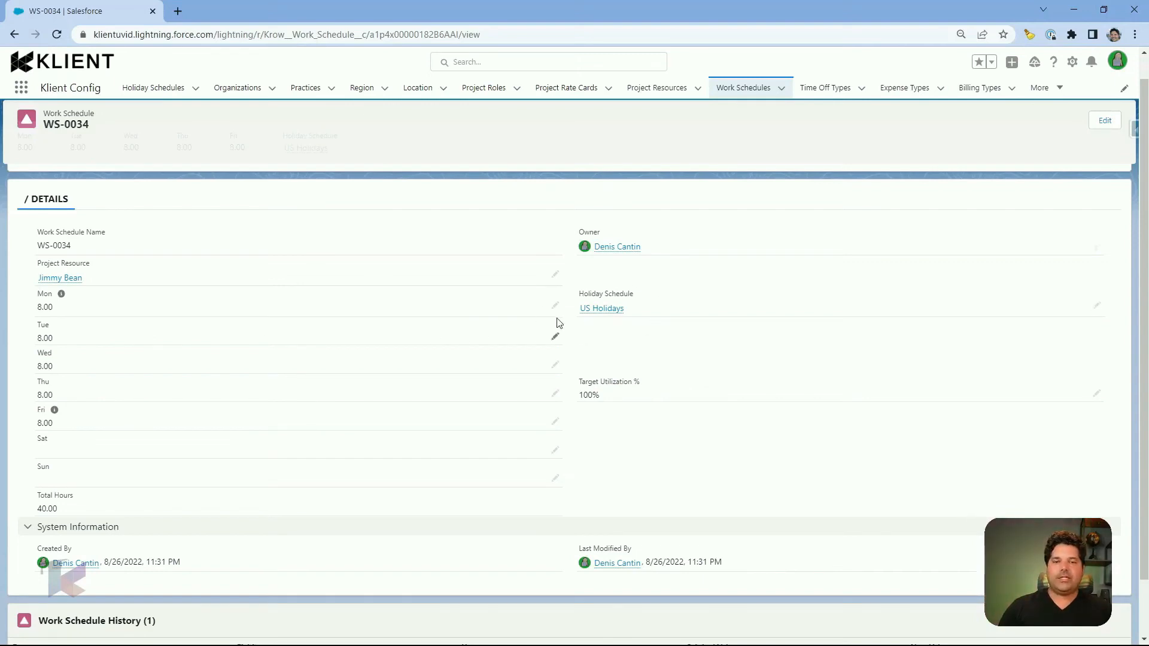
mouse_move(552, 326)
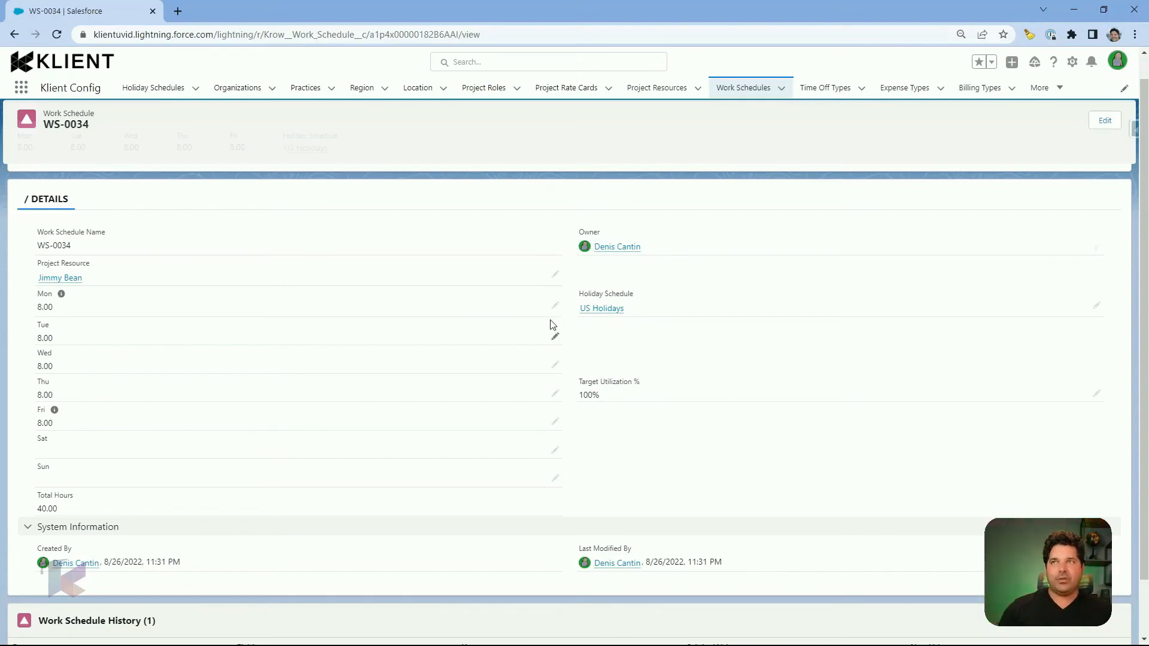
mouse_move(553, 329)
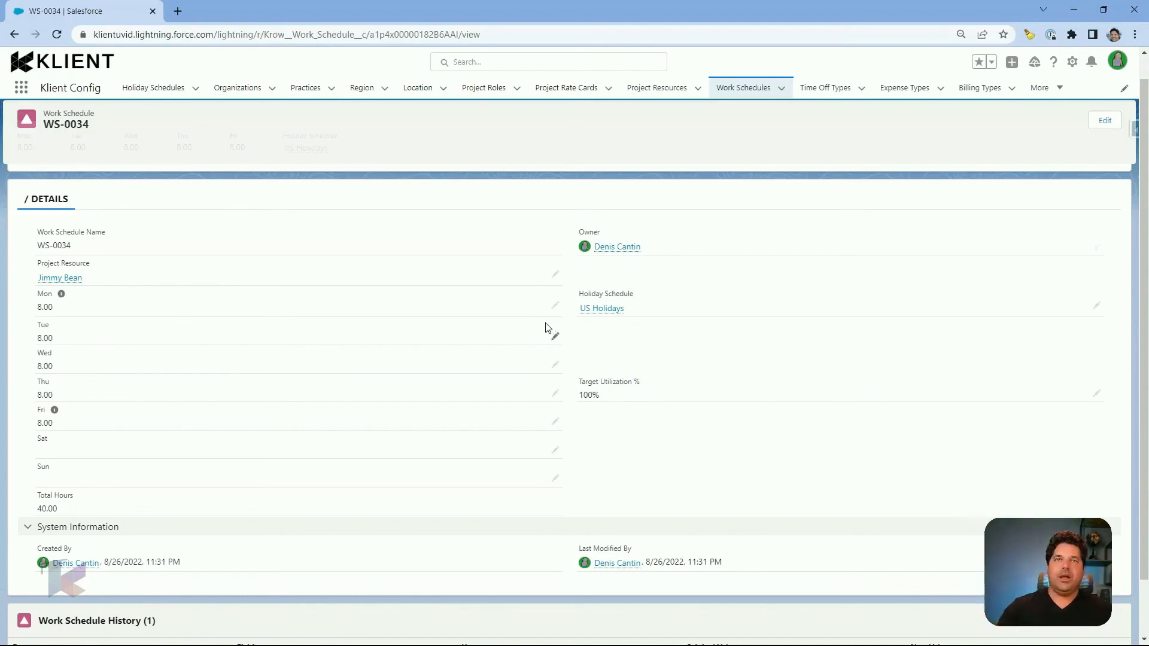
mouse_move(572, 368)
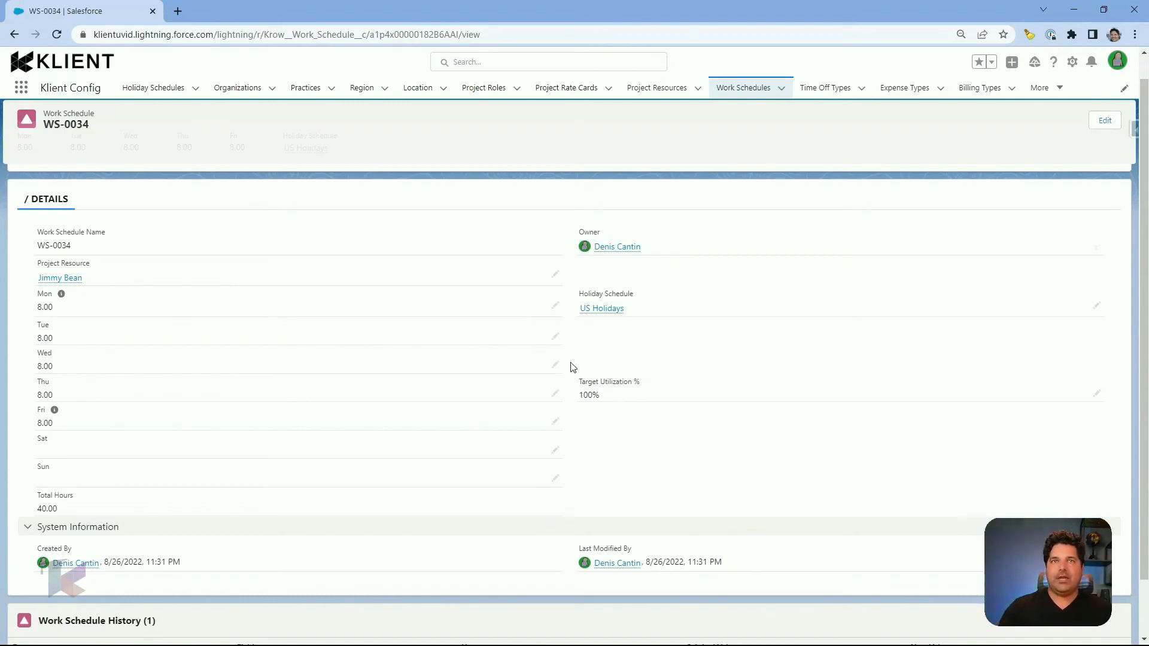
mouse_move(572, 426)
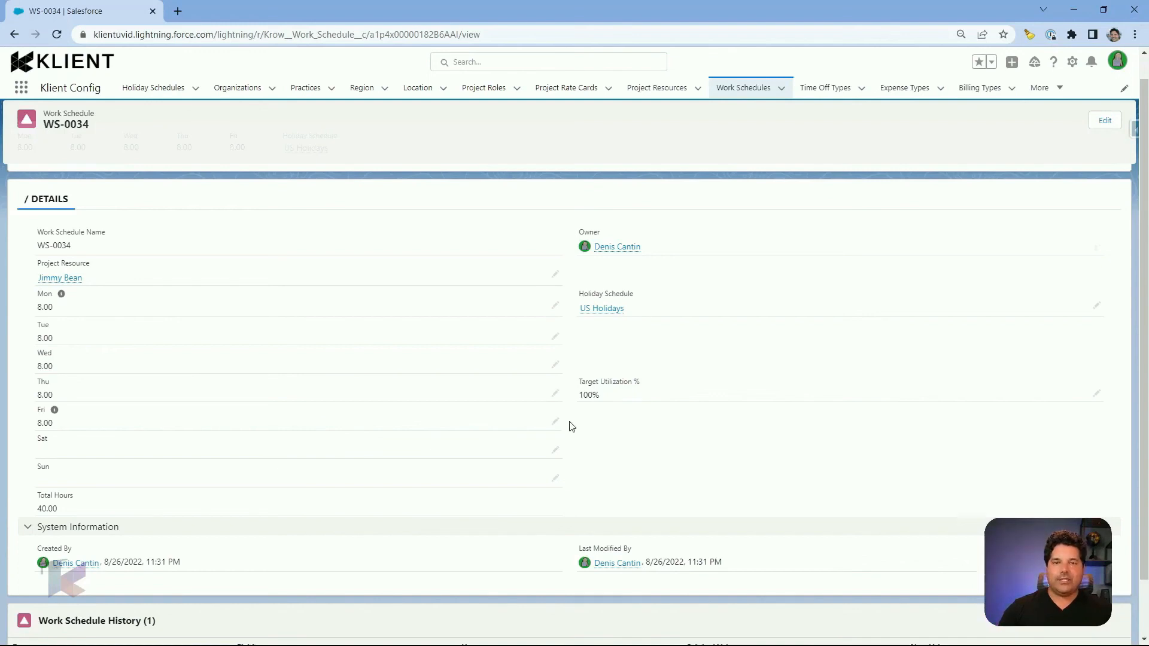
mouse_move(404, 370)
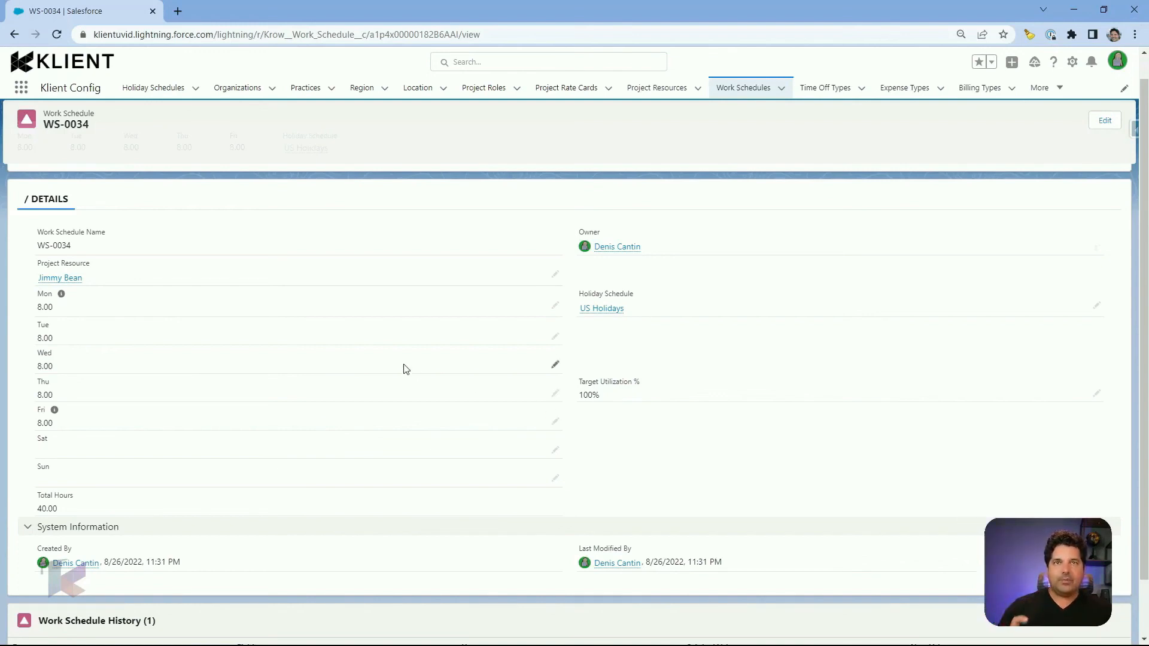
scroll("down", 3)
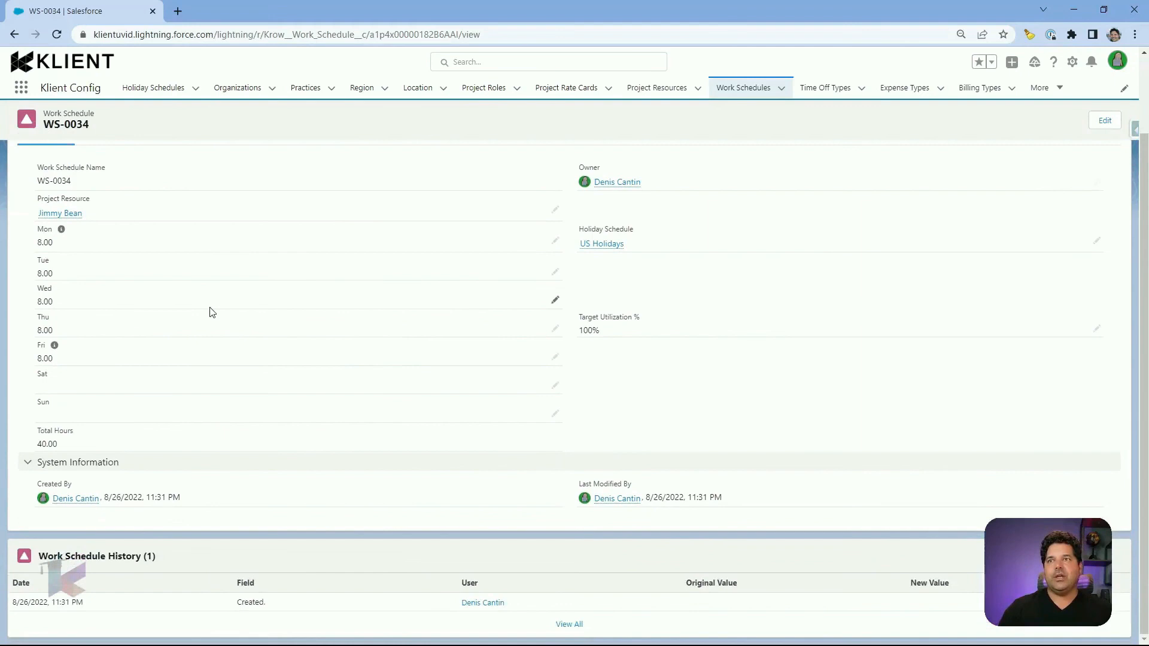